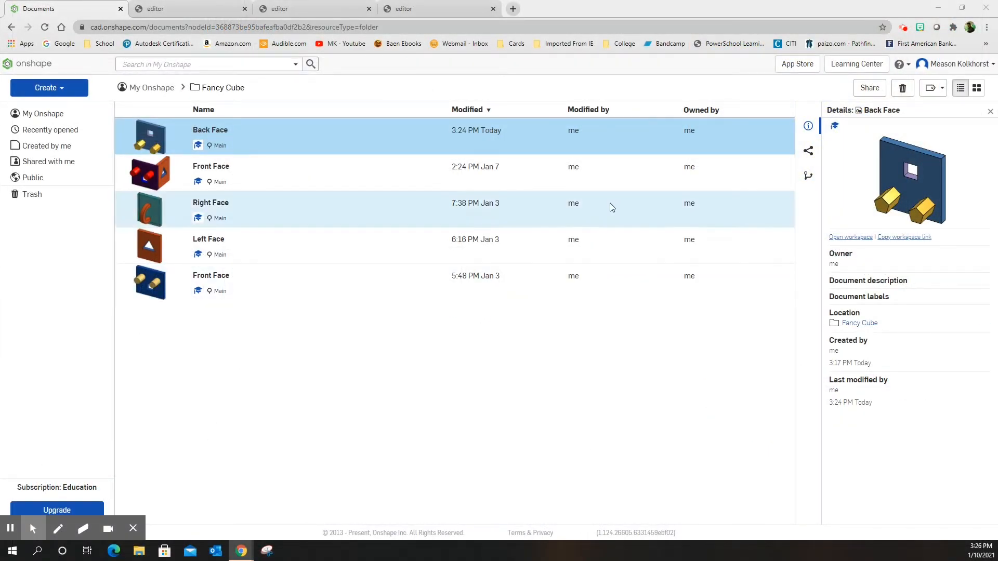
pyautogui.moveTo(49, 88)
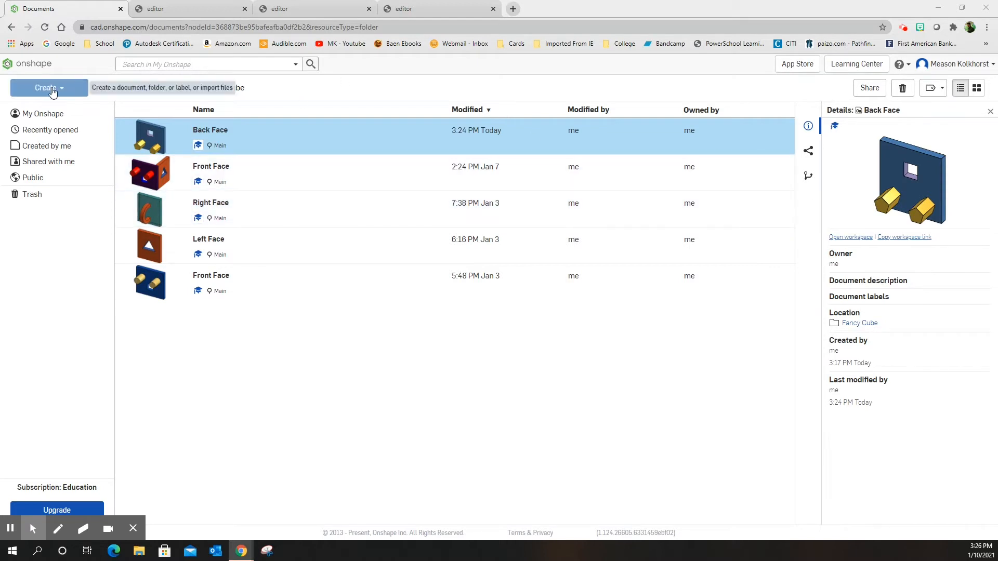
# - Create a new Onshape document named 'Top Face'
pyautogui.click(48, 88)
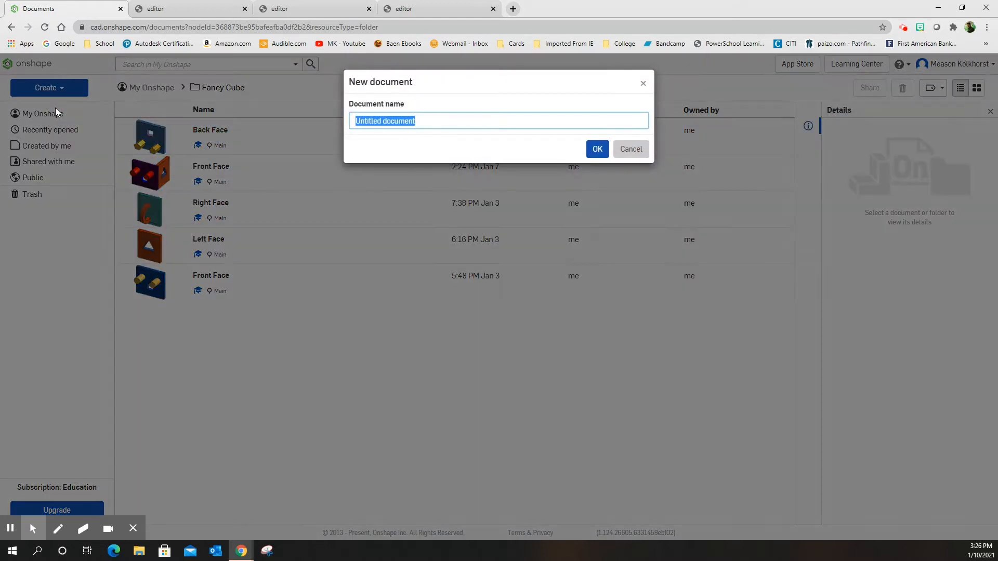
pyautogui.moveTo(436, 114)
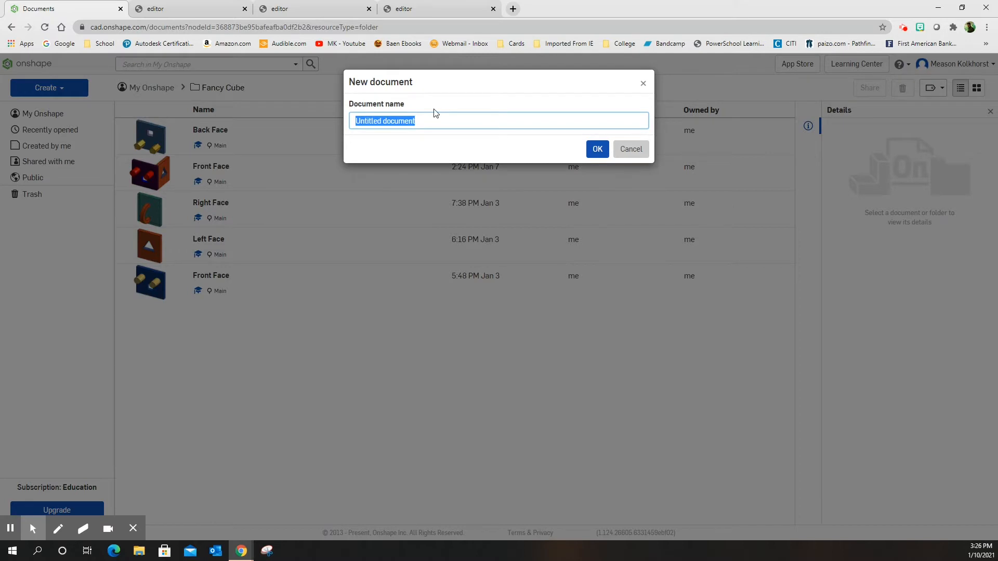
pyautogui.write('Top Face')
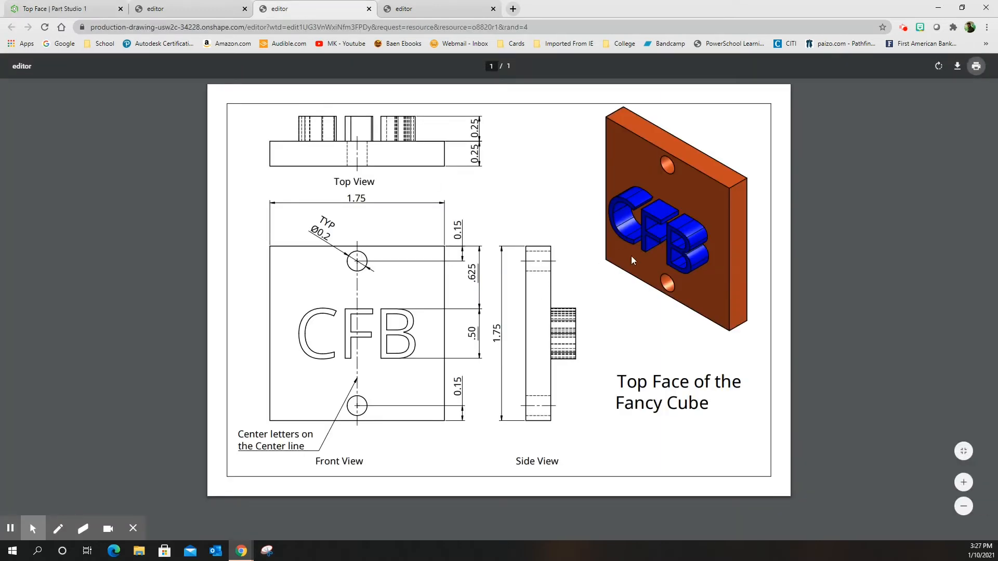
pyautogui.moveTo(630, 220)
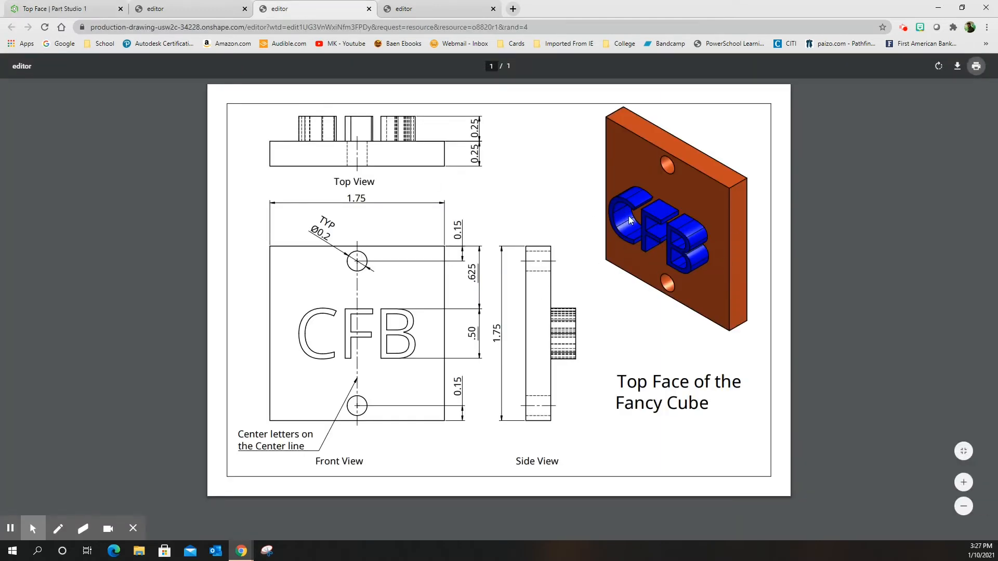
pyautogui.moveTo(686, 230)
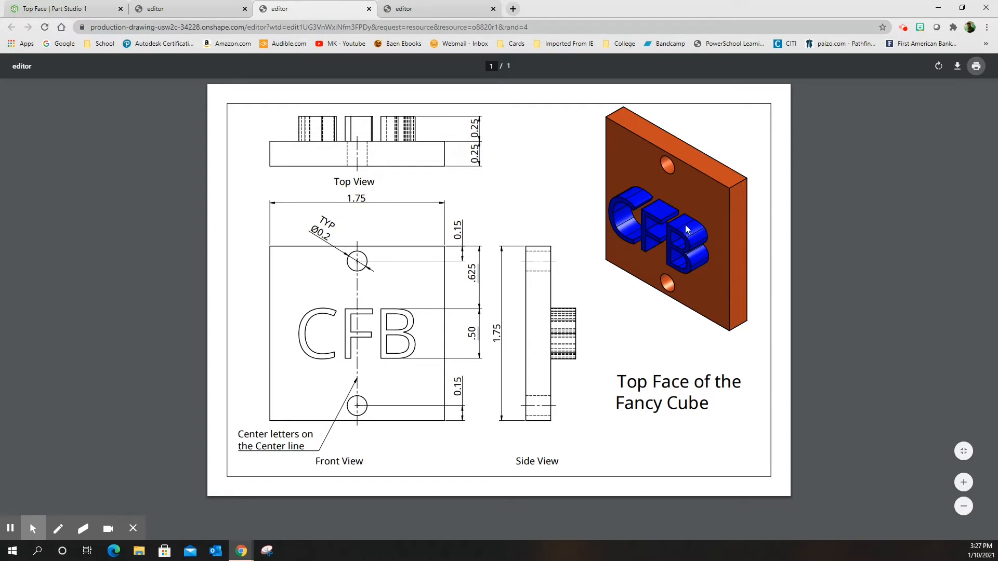
pyautogui.moveTo(653, 230)
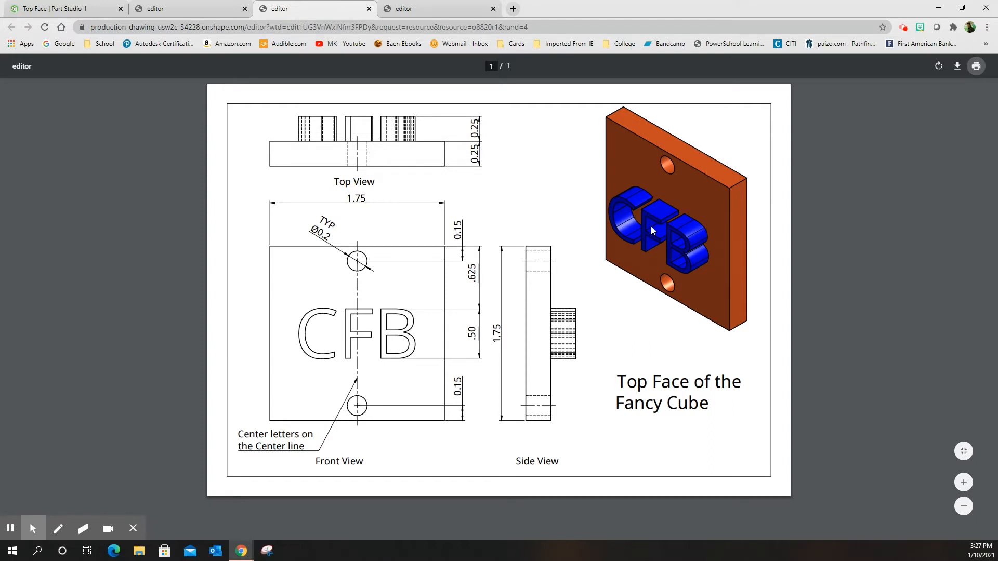
pyautogui.moveTo(291, 361)
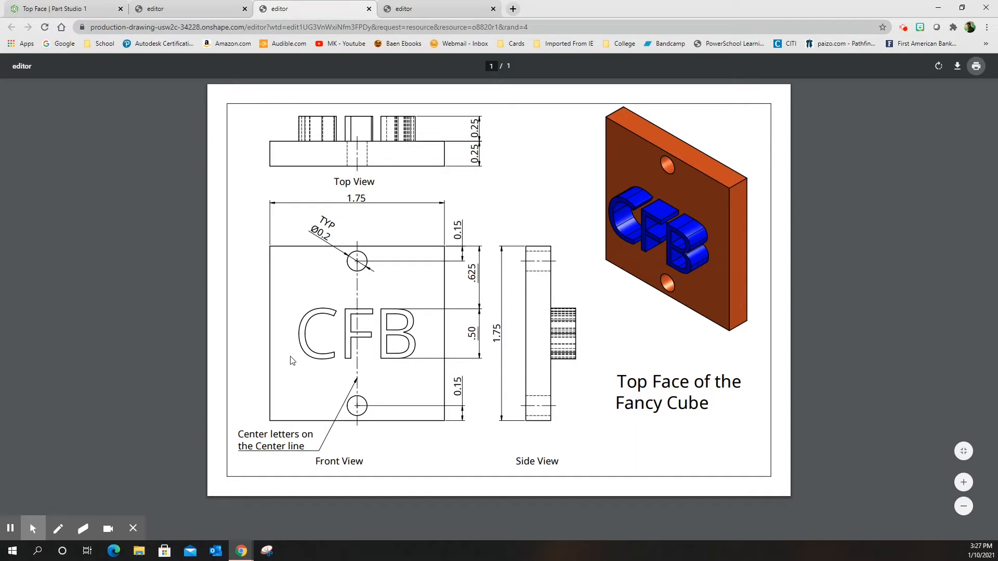
pyautogui.moveTo(366, 338)
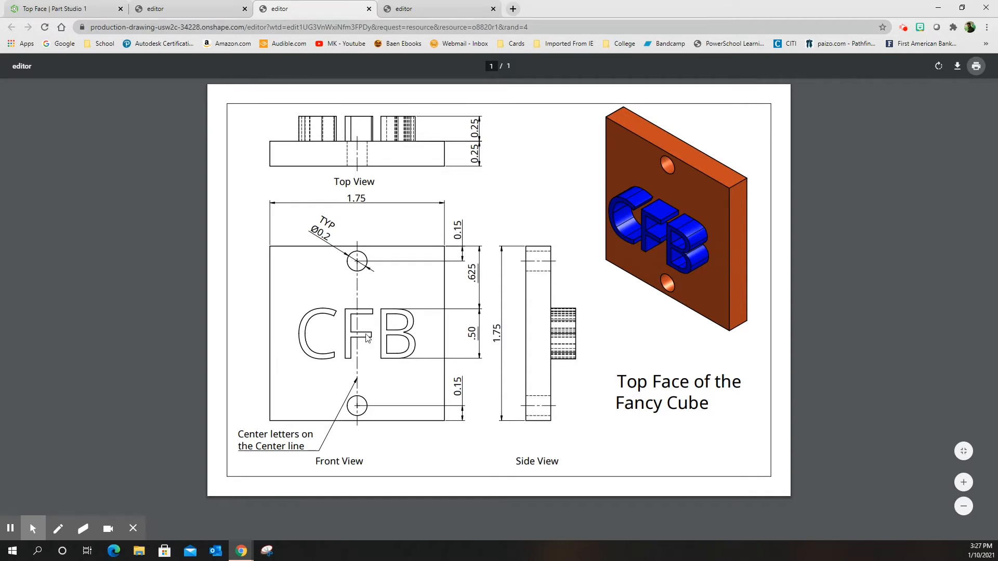
pyautogui.moveTo(369, 264)
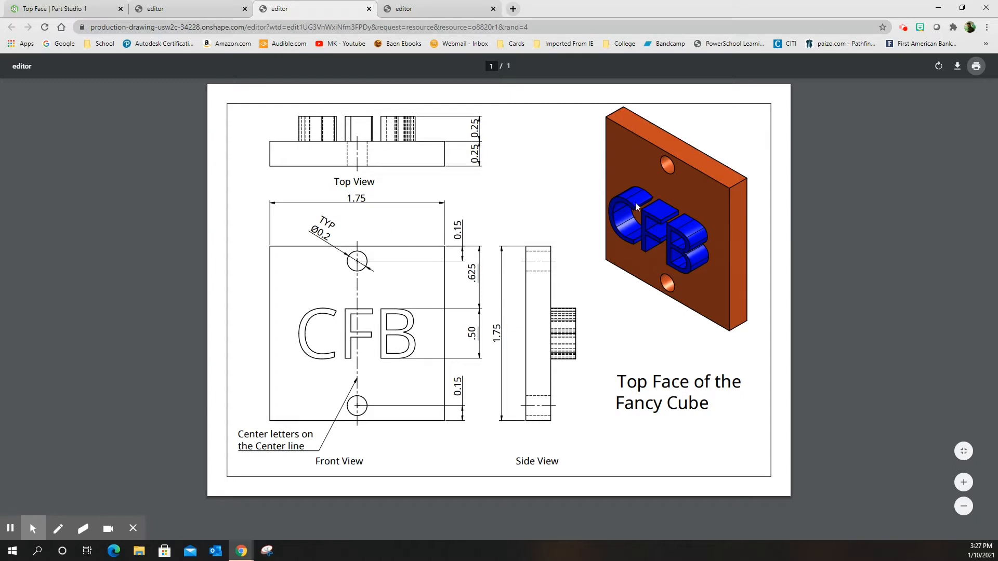
pyautogui.moveTo(434, 229)
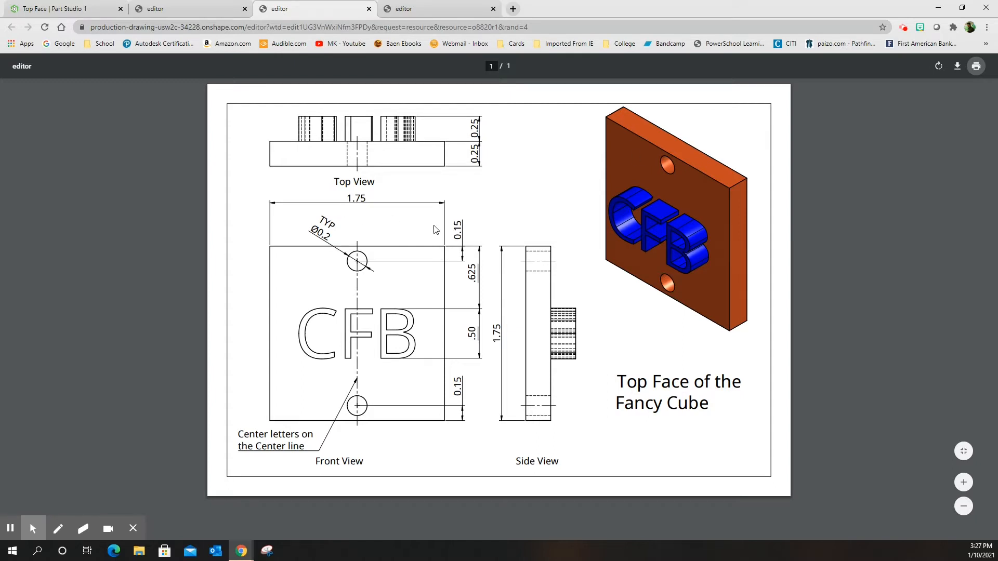
pyautogui.moveTo(499, 374)
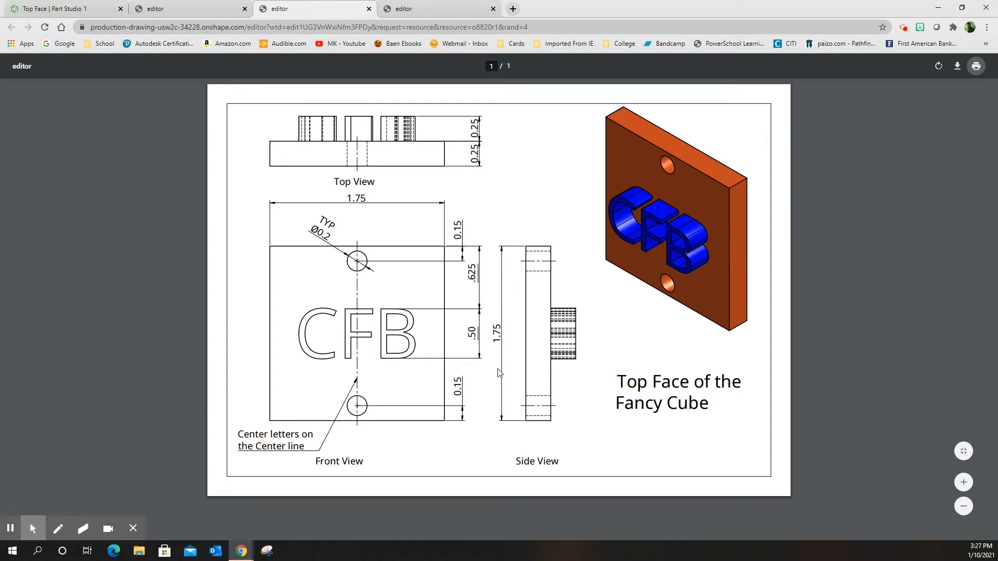
pyautogui.moveTo(541, 249)
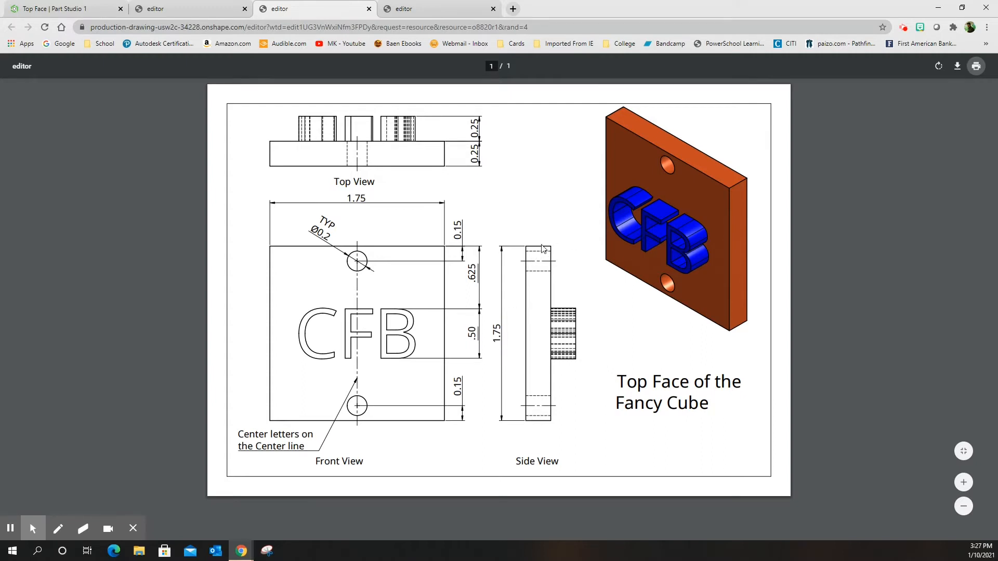
pyautogui.moveTo(461, 156)
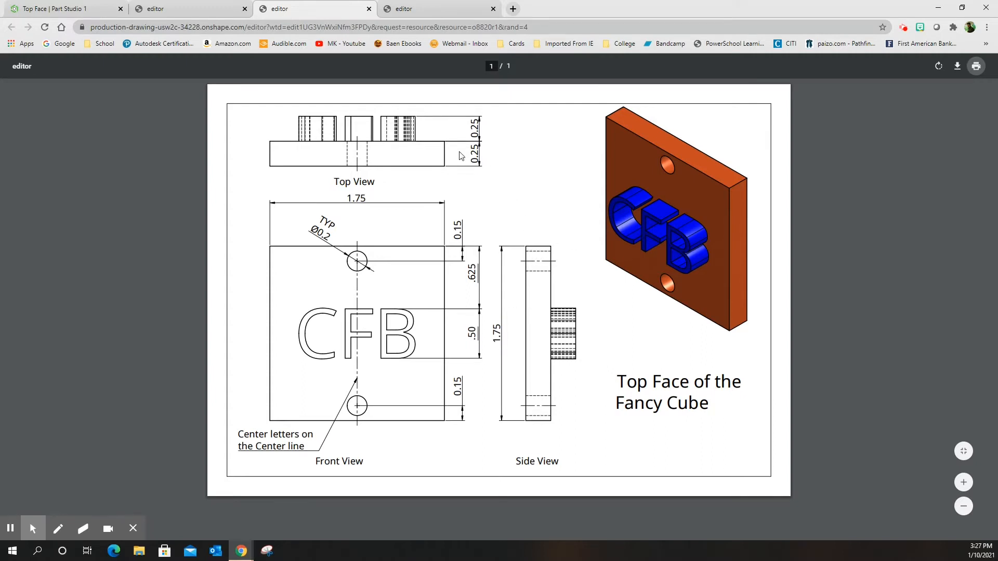
pyautogui.moveTo(442, 269)
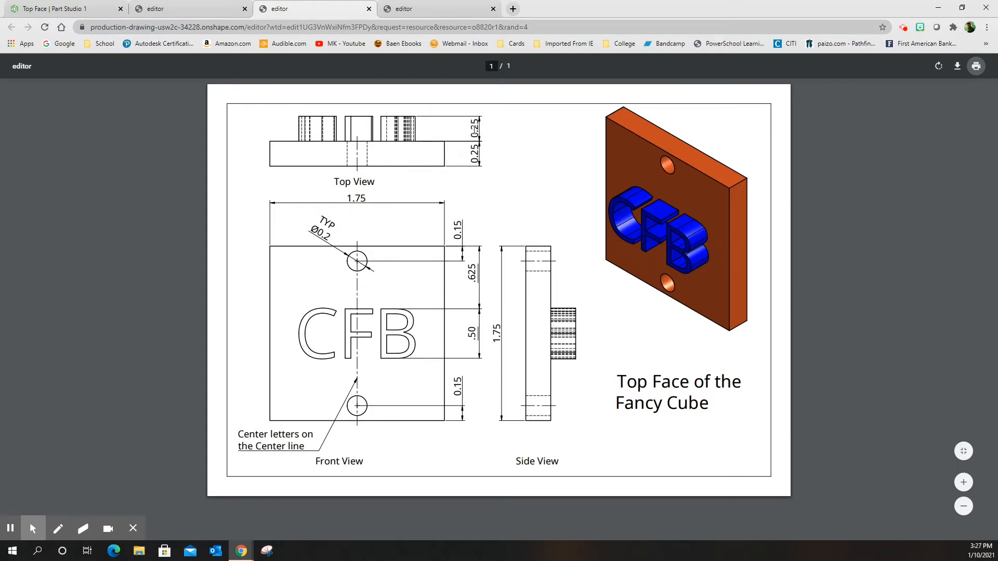
pyautogui.moveTo(637, 215)
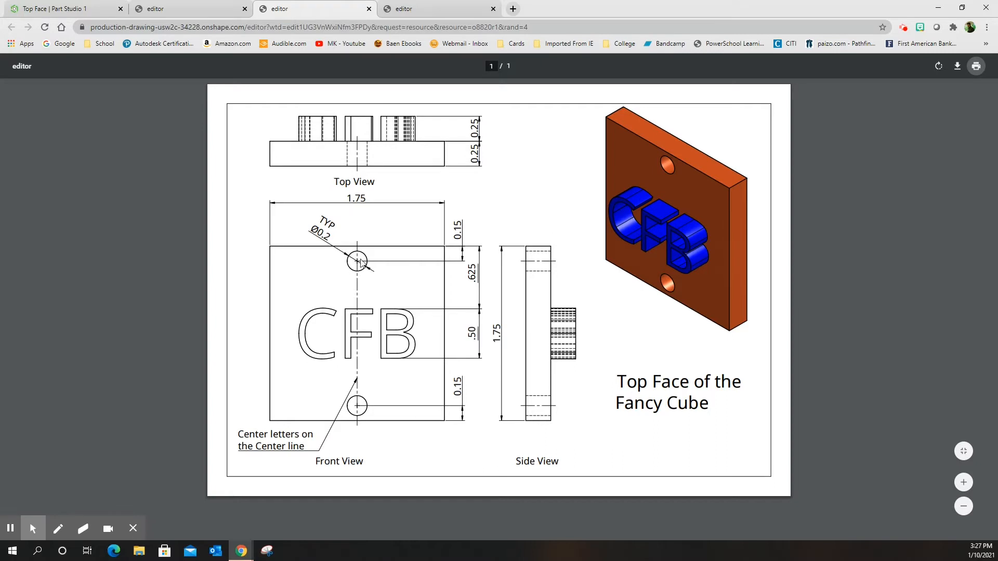
pyautogui.moveTo(332, 239)
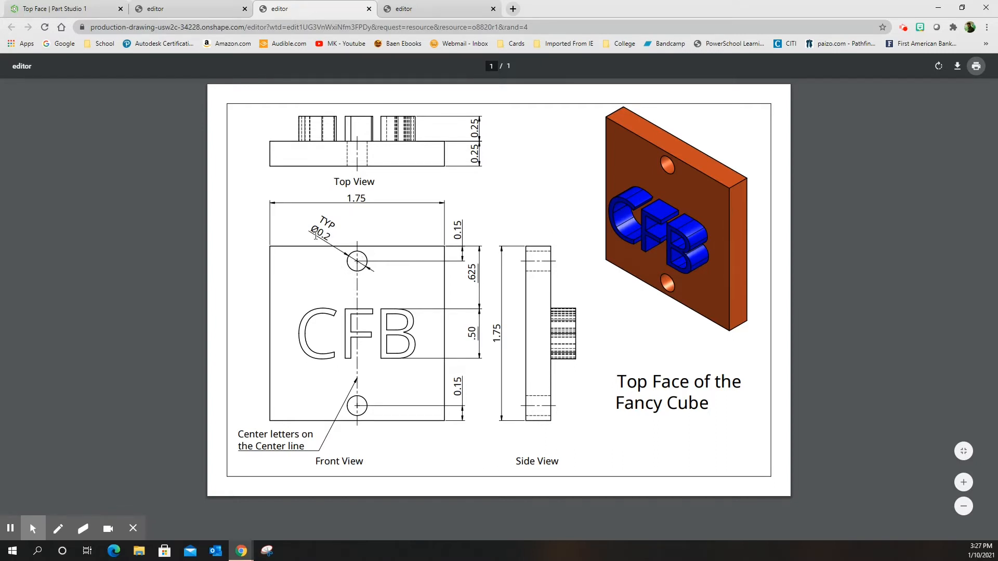
pyautogui.moveTo(455, 257)
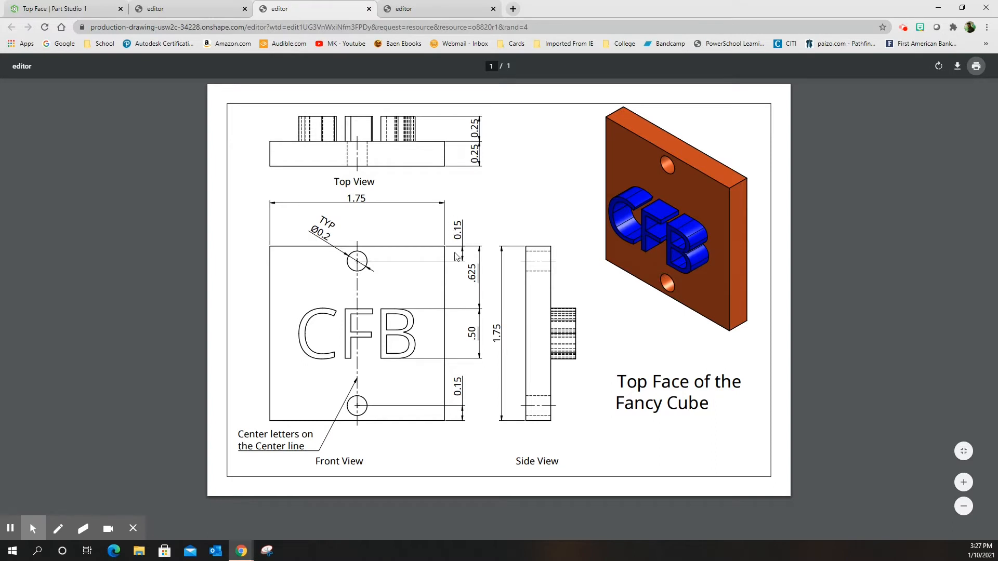
pyautogui.moveTo(362, 243)
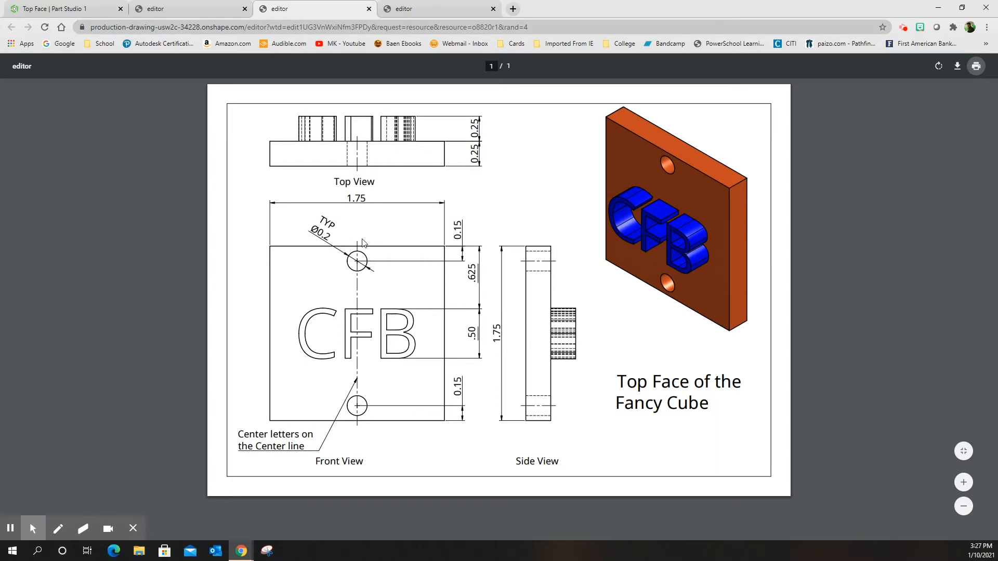
pyautogui.moveTo(357, 286)
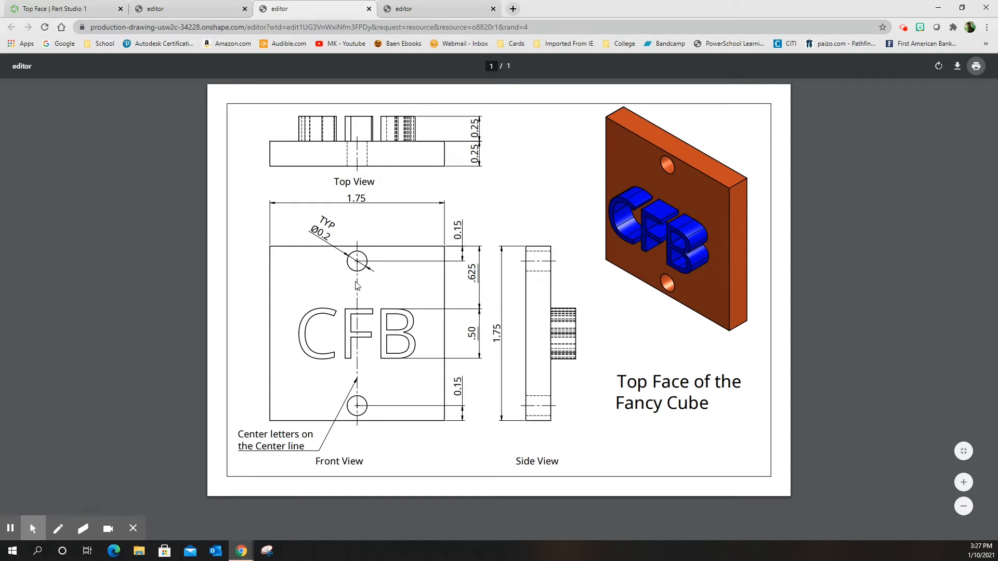
pyautogui.moveTo(334, 129)
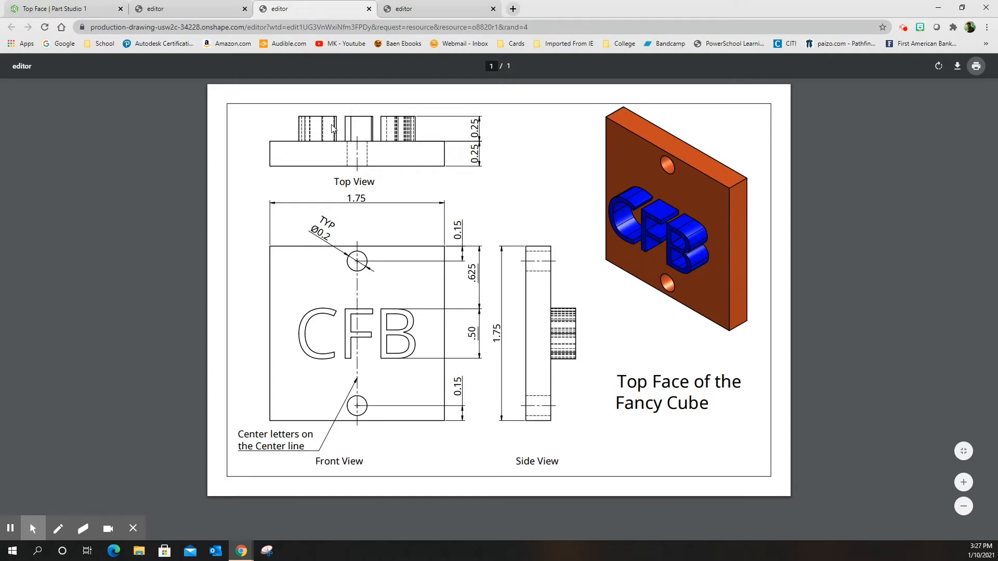
# - On the Front plane, sketch a 1.75 × 1.75 square from the origin and accept Sketch 1
pyautogui.click(58, 8)
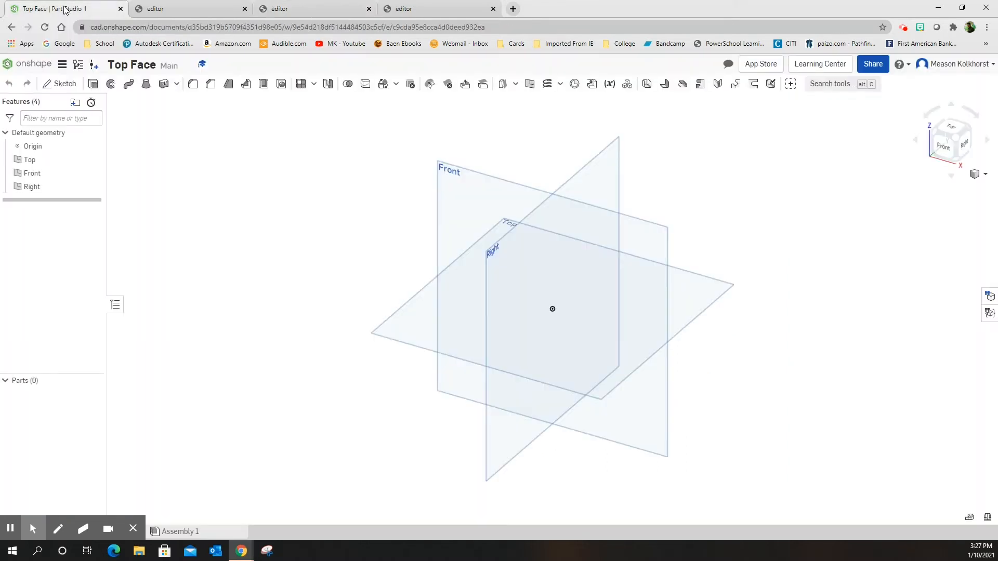
pyautogui.moveTo(55, 89)
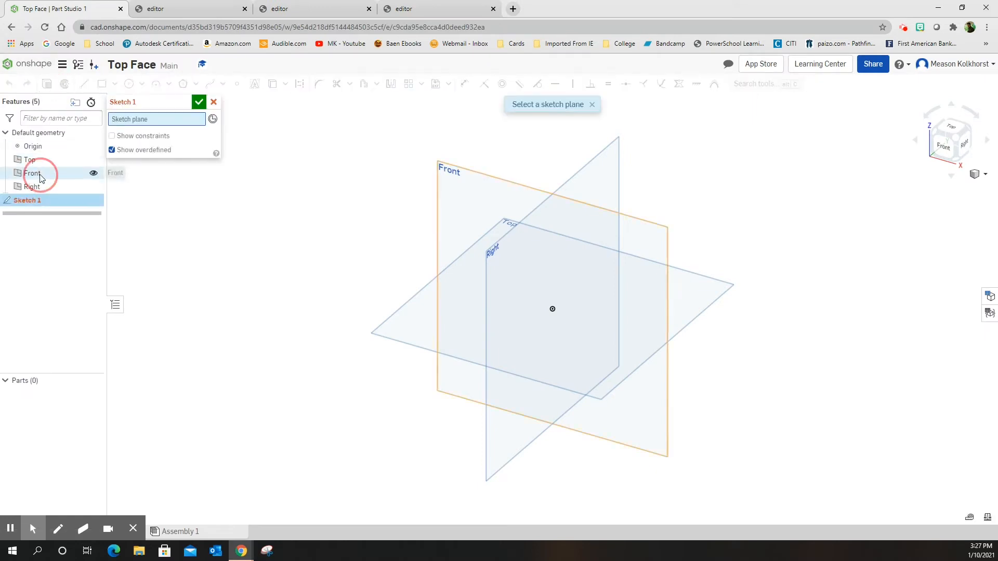
pyautogui.click(32, 173)
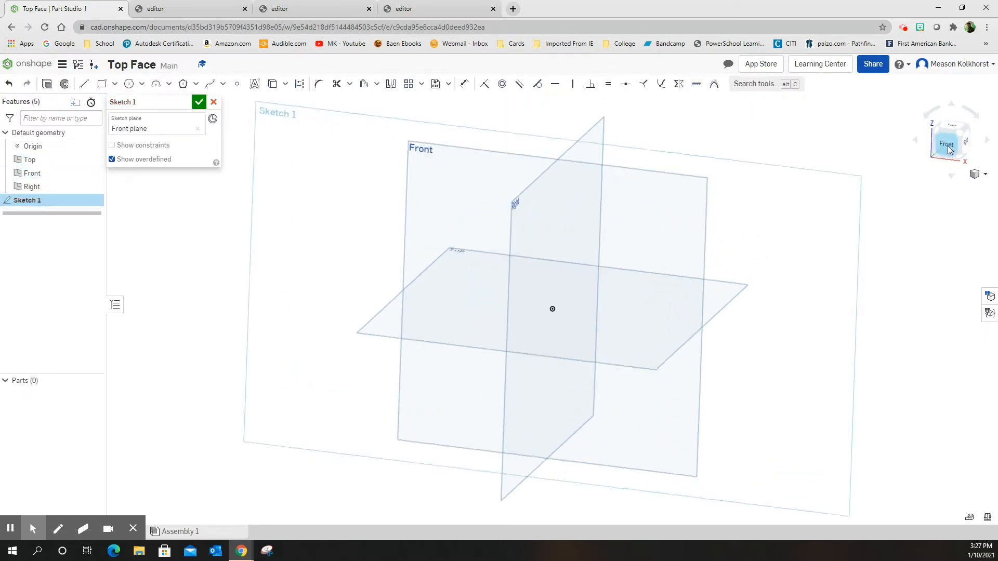
pyautogui.click(947, 144)
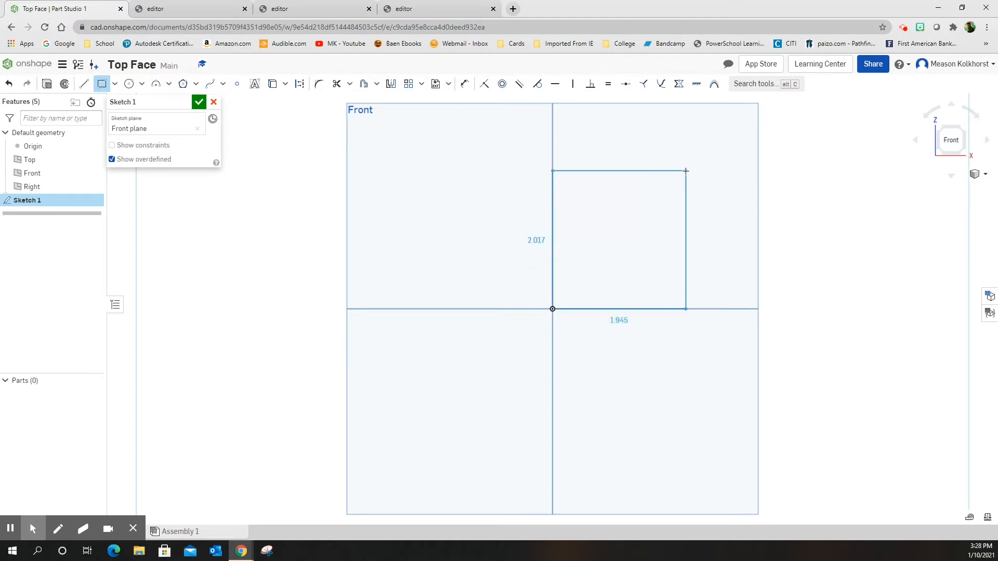
pyautogui.click(617, 239)
pyautogui.write('1.75')
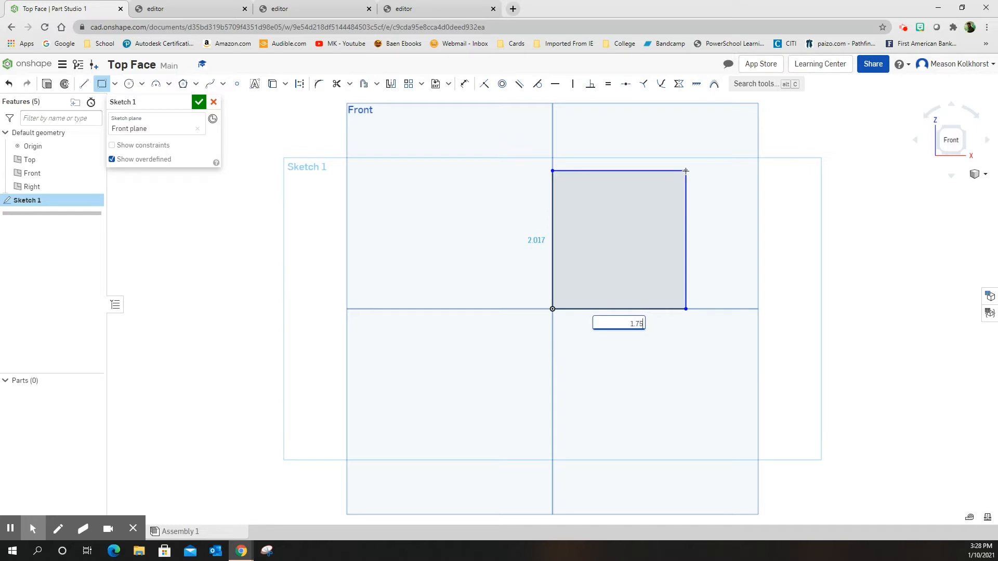
pyautogui.press('Return')
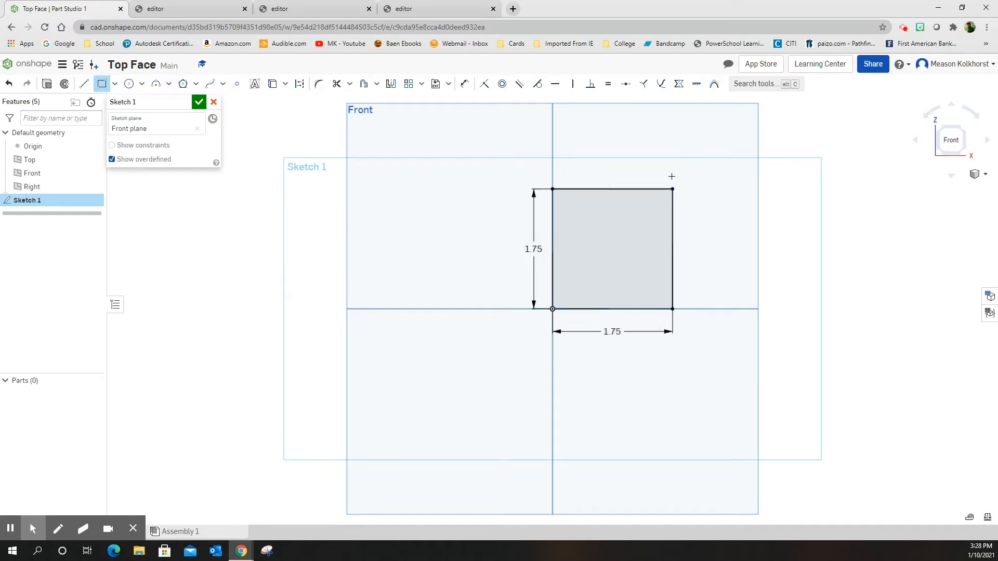
pyautogui.click(199, 102)
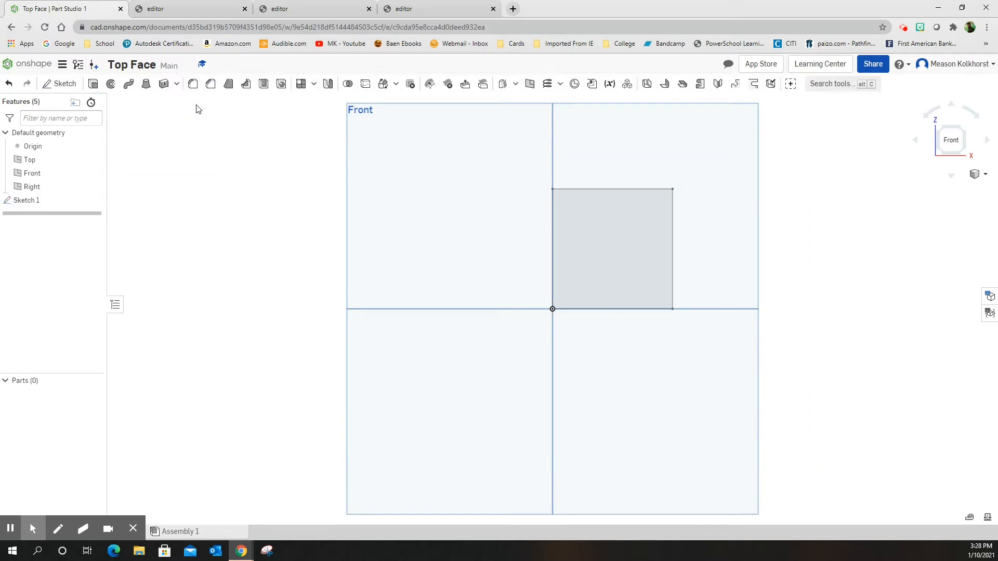
# - Extrude the square sketch into a plate about 0.25 in thick, Part 1
pyautogui.click(192, 83)
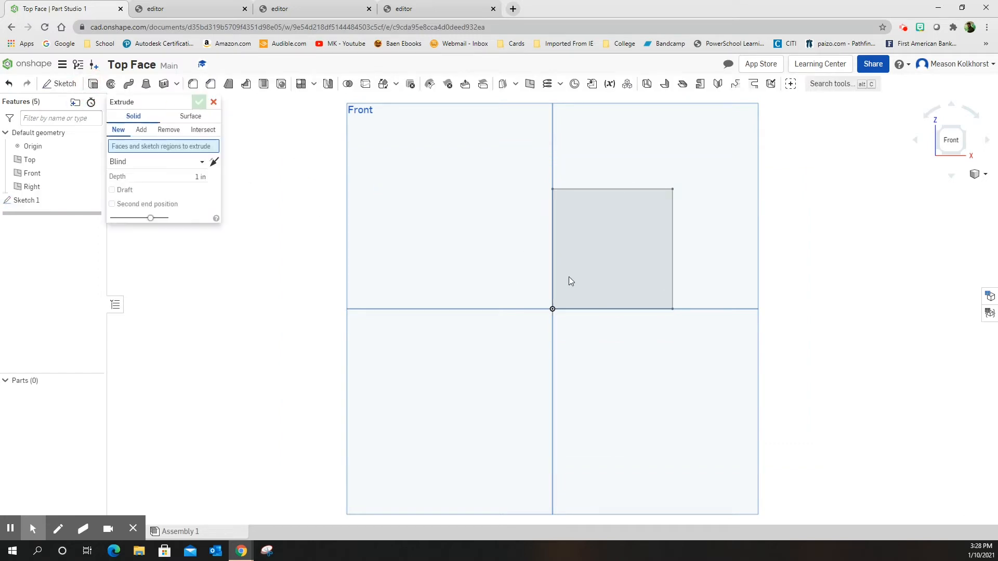
pyautogui.click(611, 249)
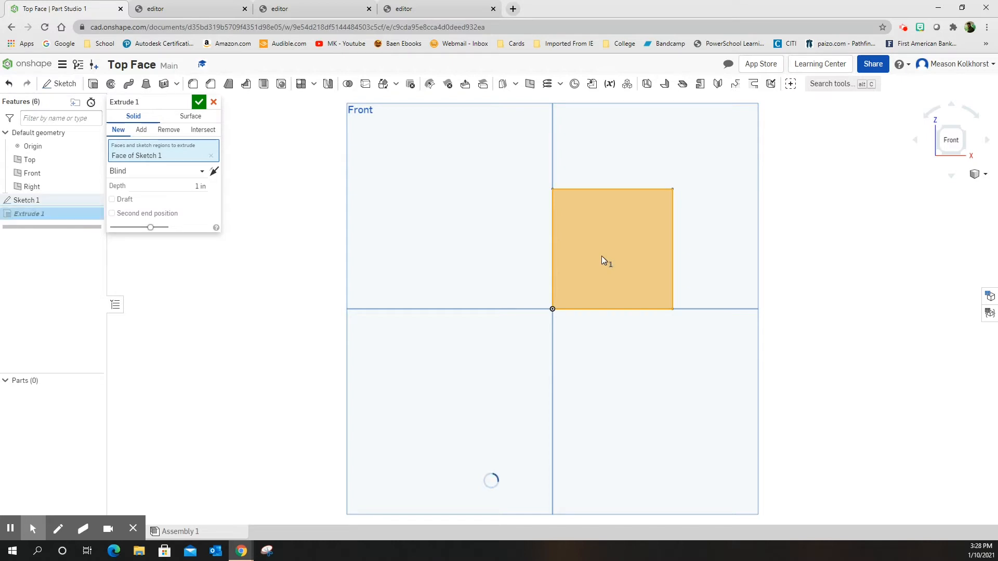
pyautogui.click(975, 174)
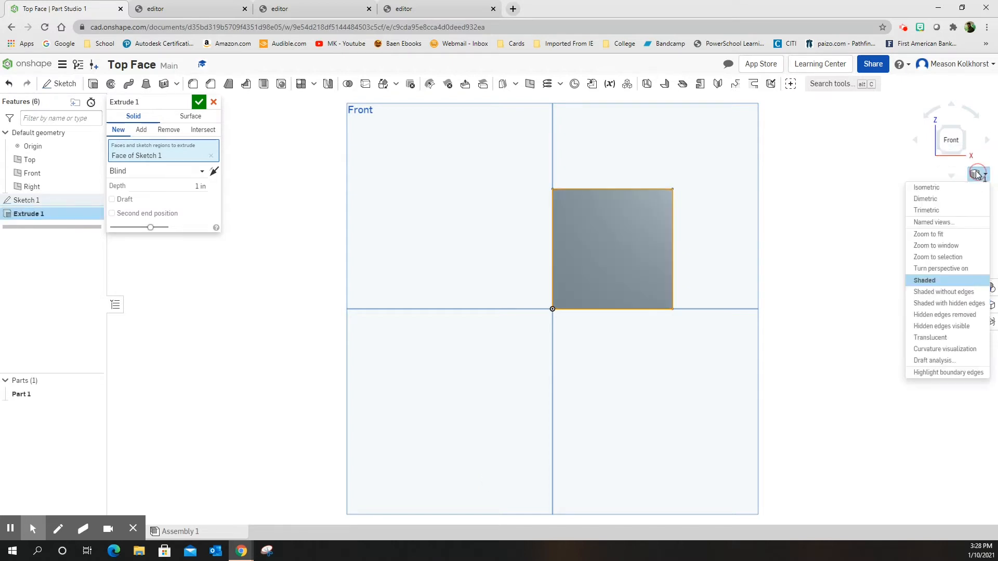
pyautogui.click(927, 187)
pyautogui.write('0.25')
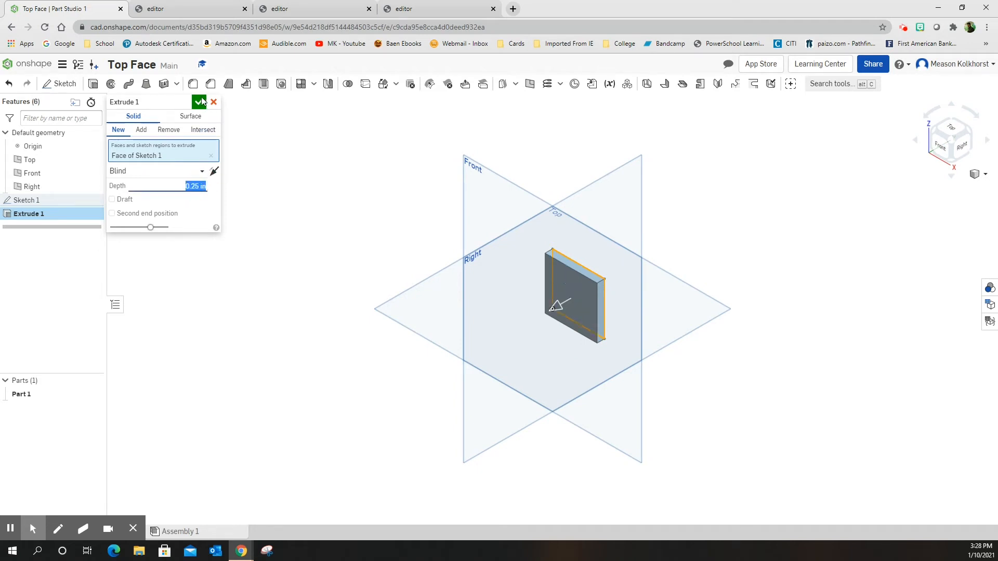
pyautogui.click(199, 102)
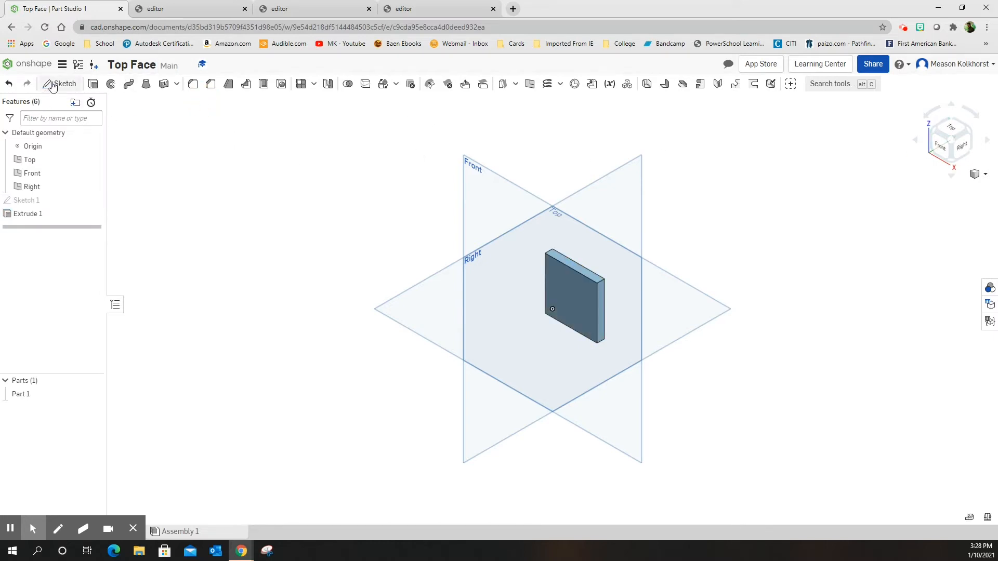
# - Start Sketch 2 on the plate's front face with a vertical line between the edge midpoints
pyautogui.click(64, 83)
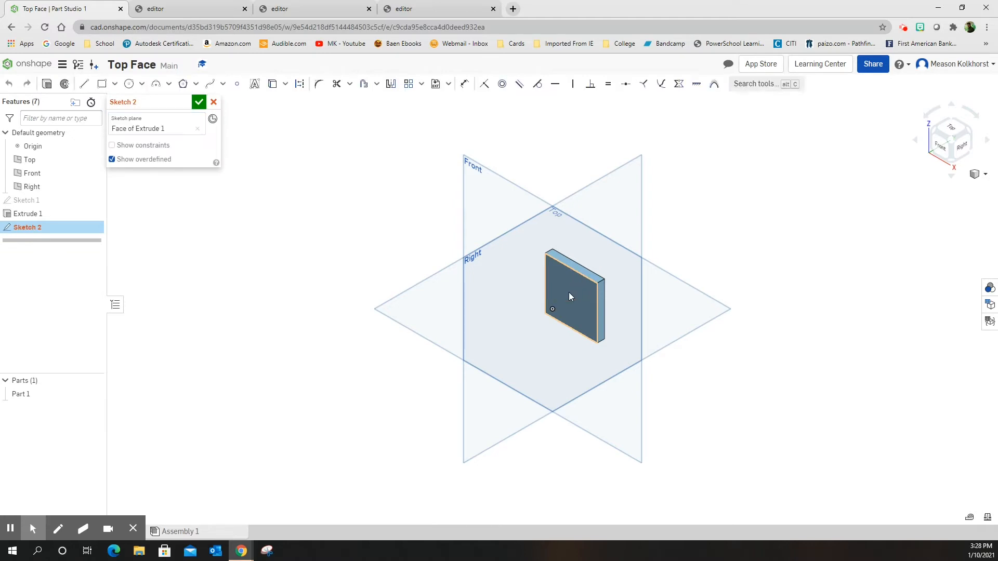
pyautogui.click(951, 139)
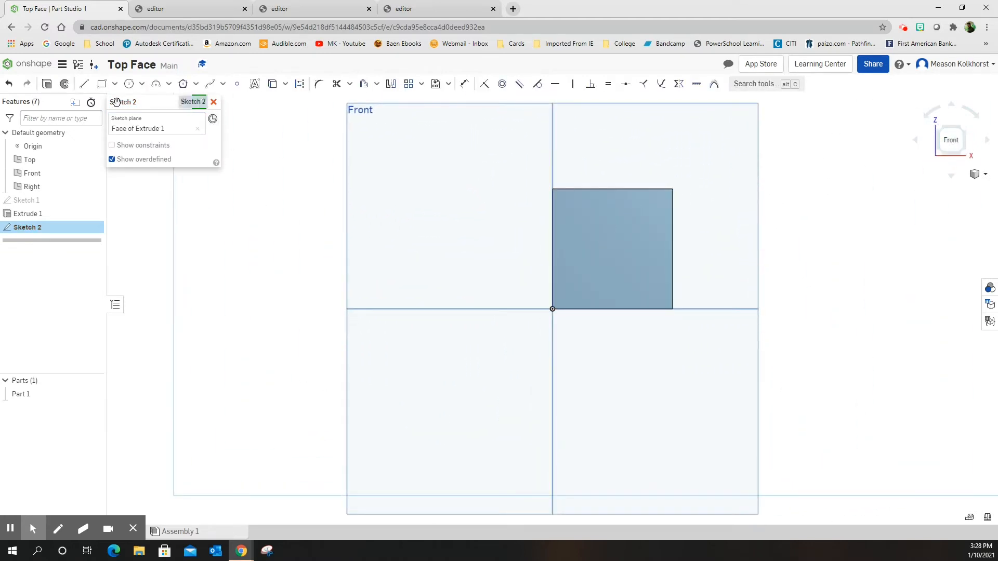
pyautogui.click(84, 83)
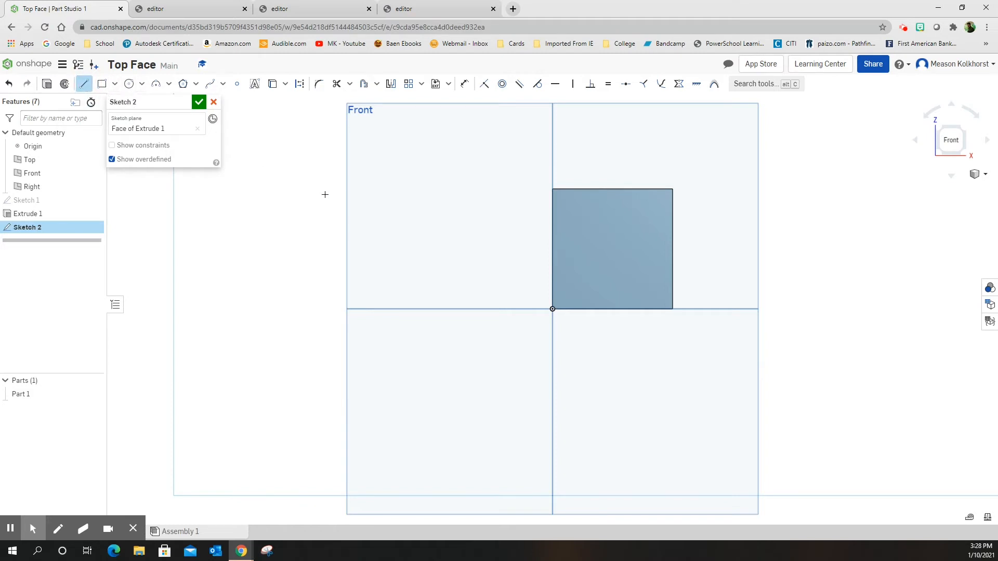
pyautogui.moveTo(612, 190)
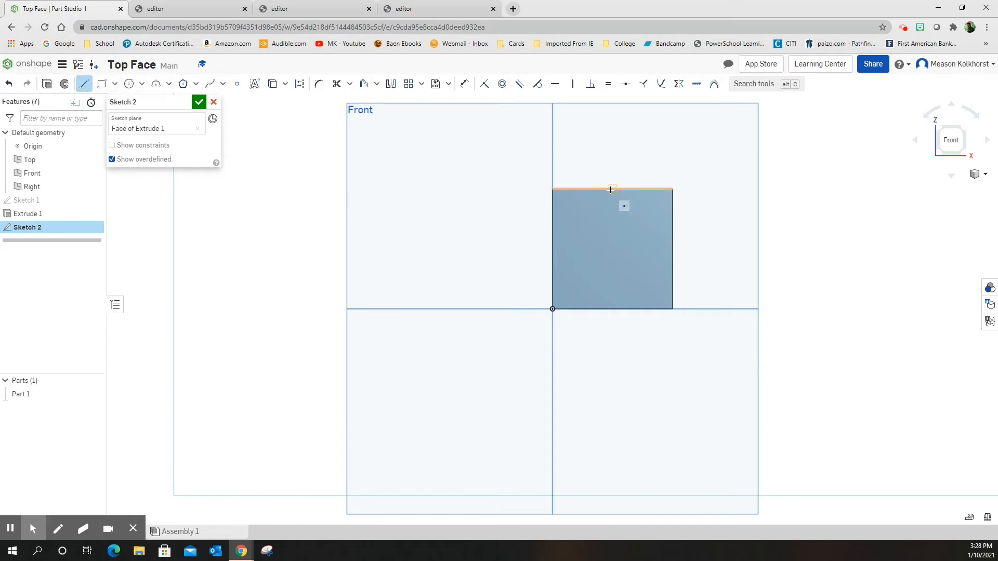
pyautogui.click(612, 189)
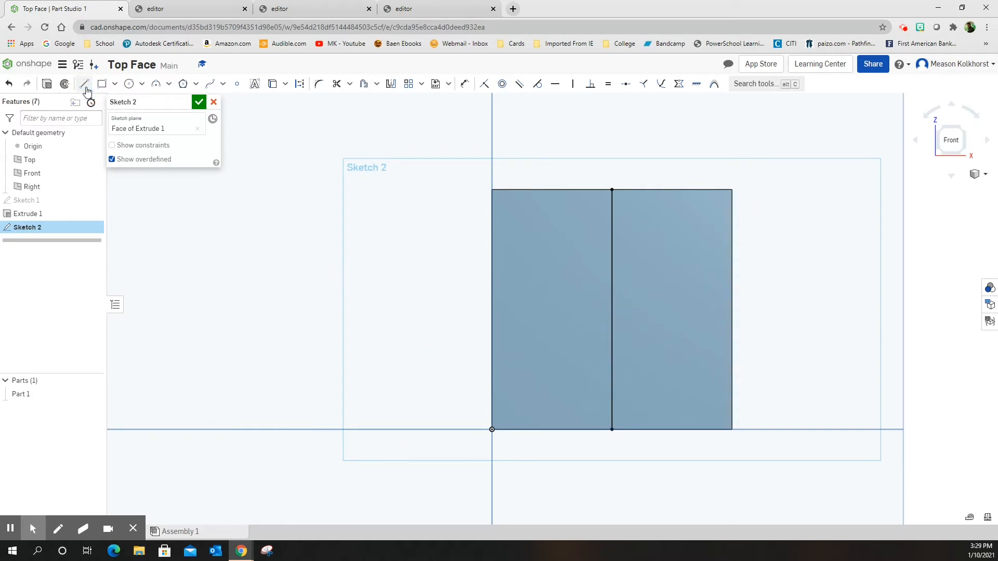
pyautogui.moveTo(129, 83)
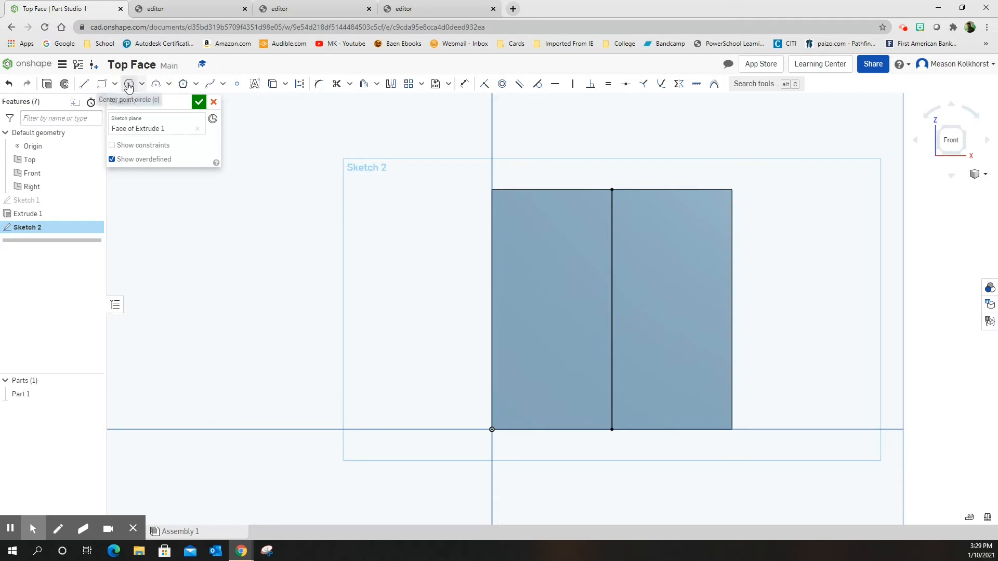
# - Place two 0.2-diameter circles on the vertical line, near the top and bottom
pyautogui.click(128, 84)
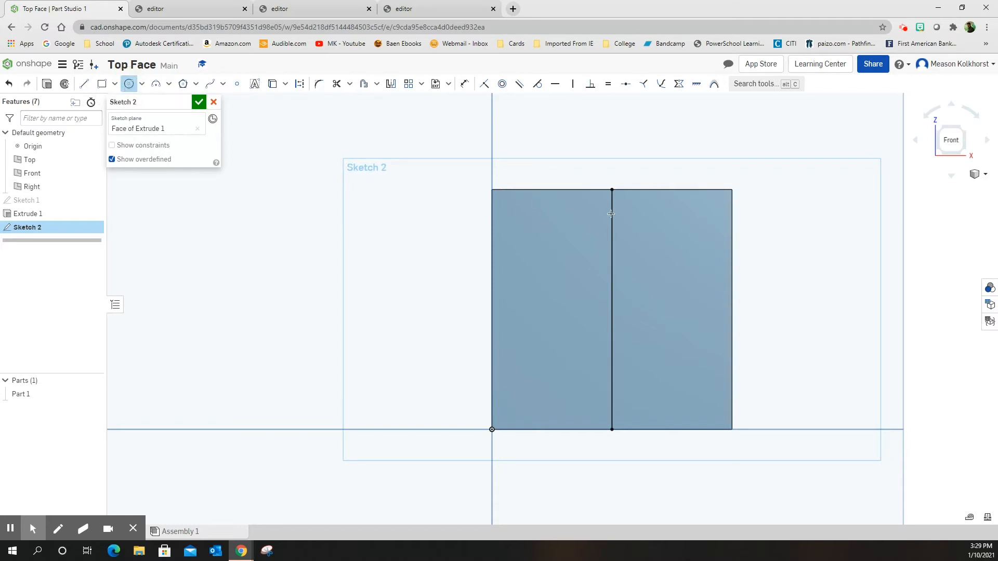
pyautogui.moveTo(611, 215)
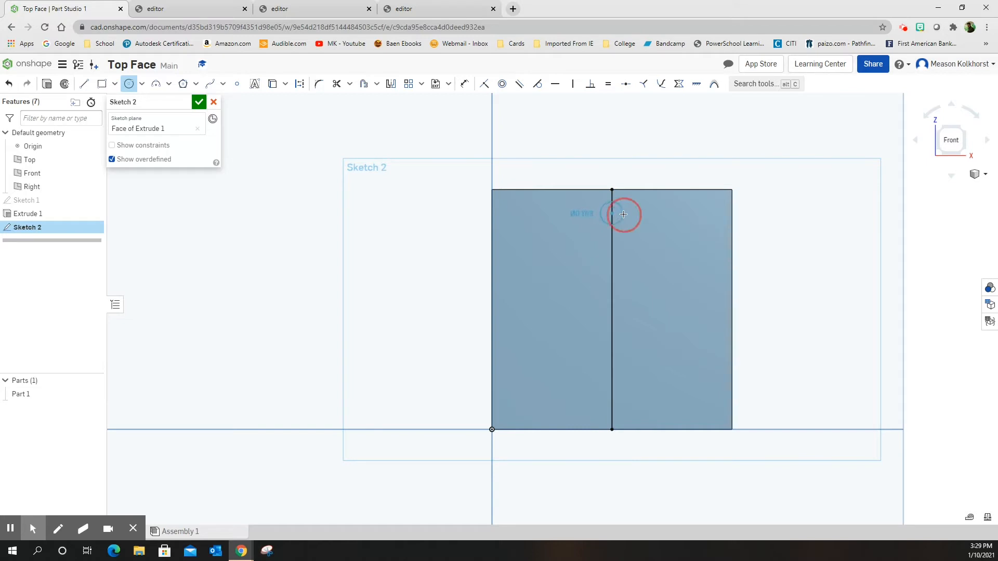
pyautogui.click(612, 214)
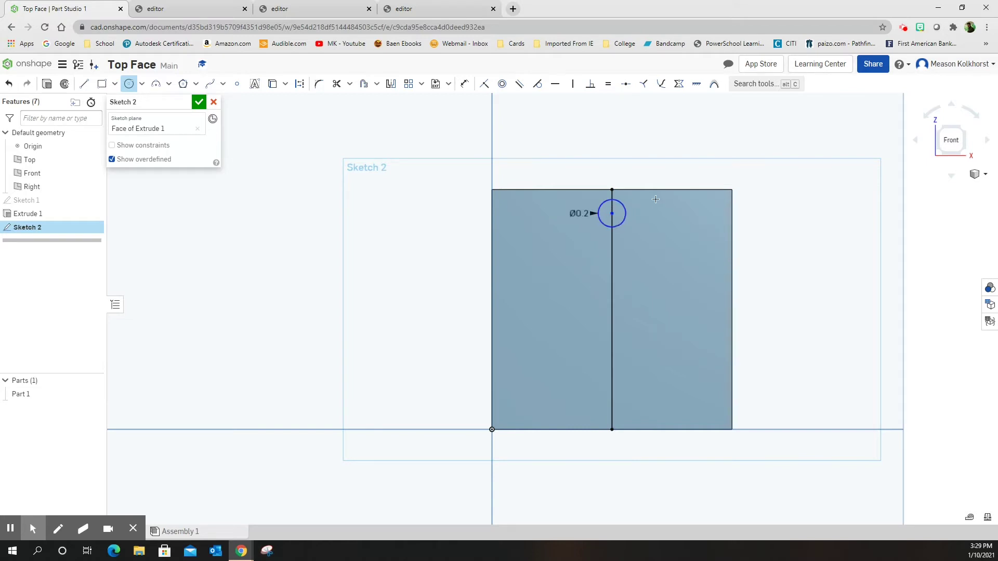
pyautogui.moveTo(621, 254)
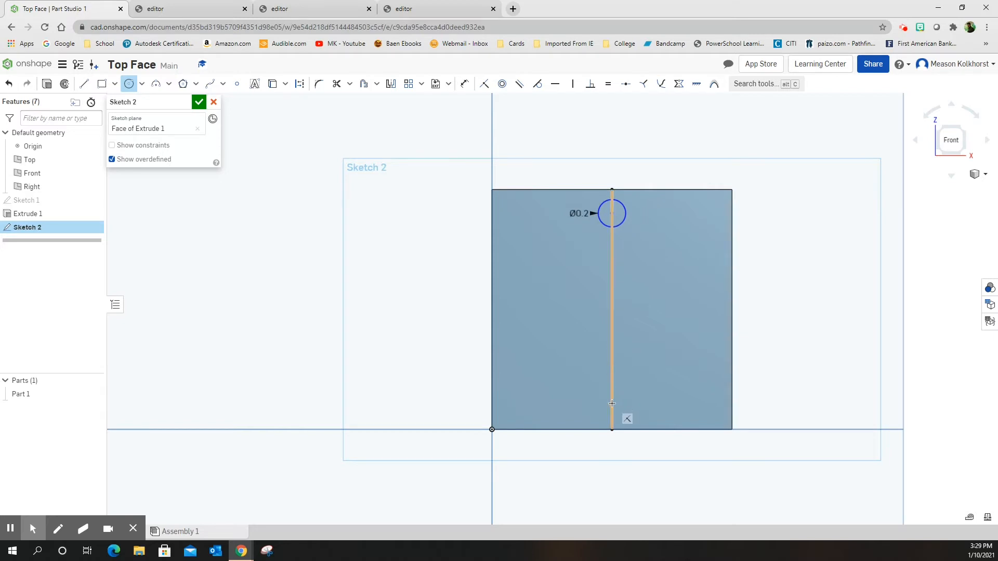
pyautogui.click(611, 405)
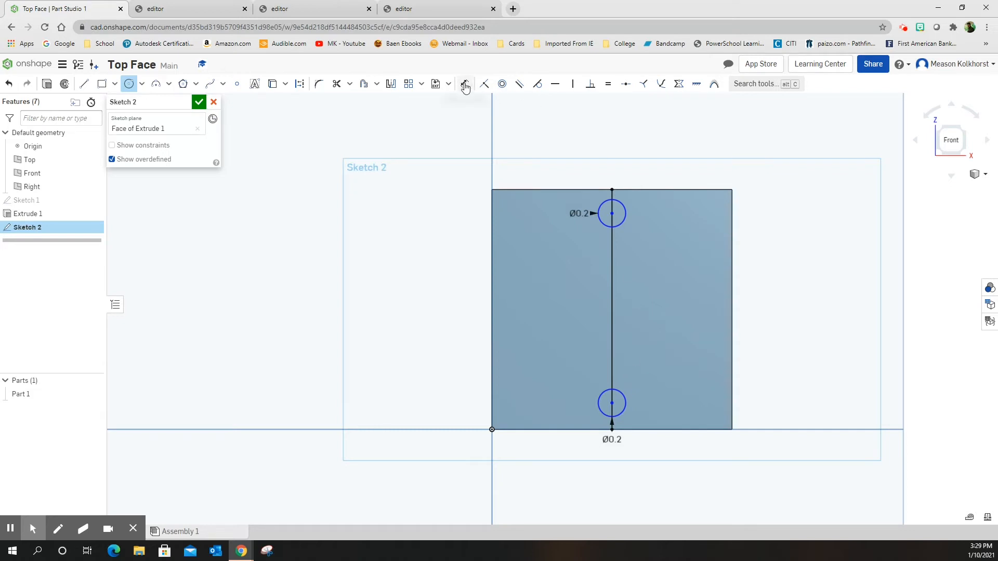
# - Dimension both circle centres 0.15 from the top and bottom edges and finish Sketch 2
pyautogui.click(464, 83)
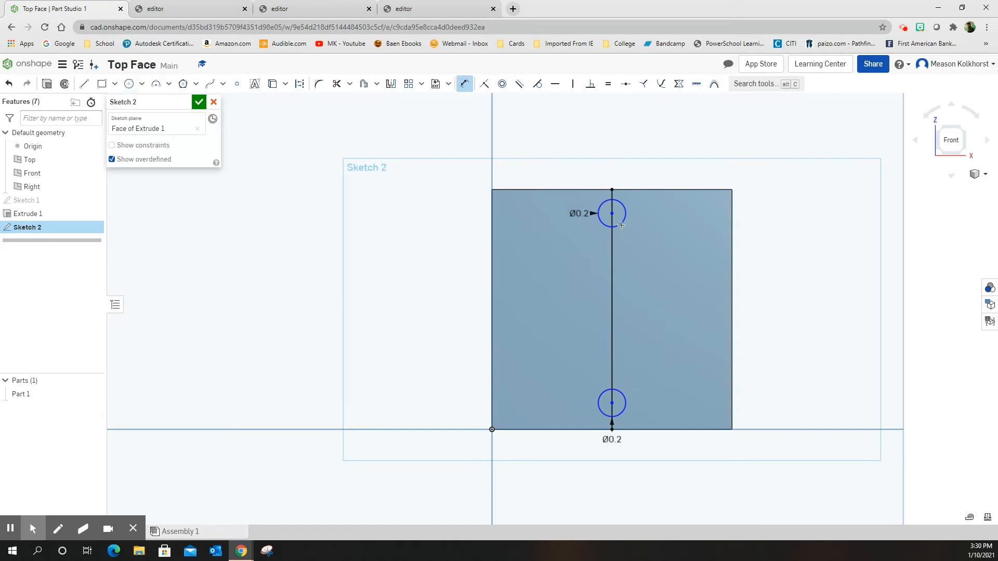
pyautogui.moveTo(652, 193)
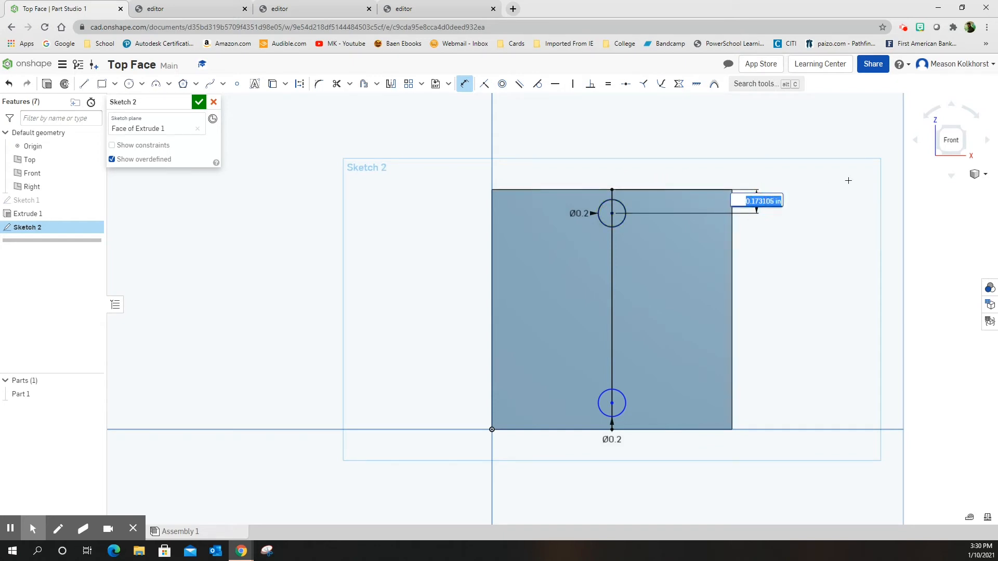
pyautogui.write('15')
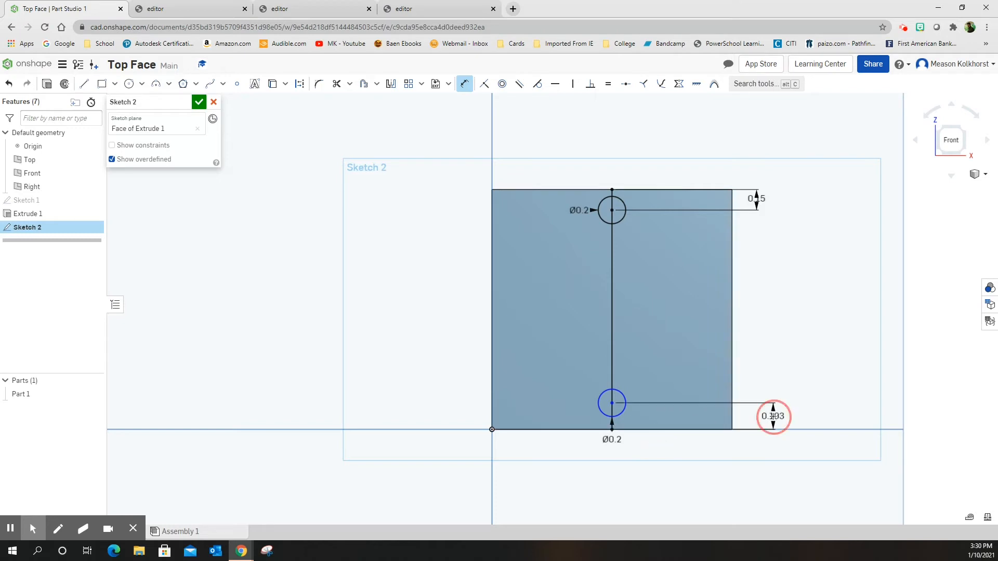
pyautogui.doubleClick(775, 417)
pyautogui.write('0.5')
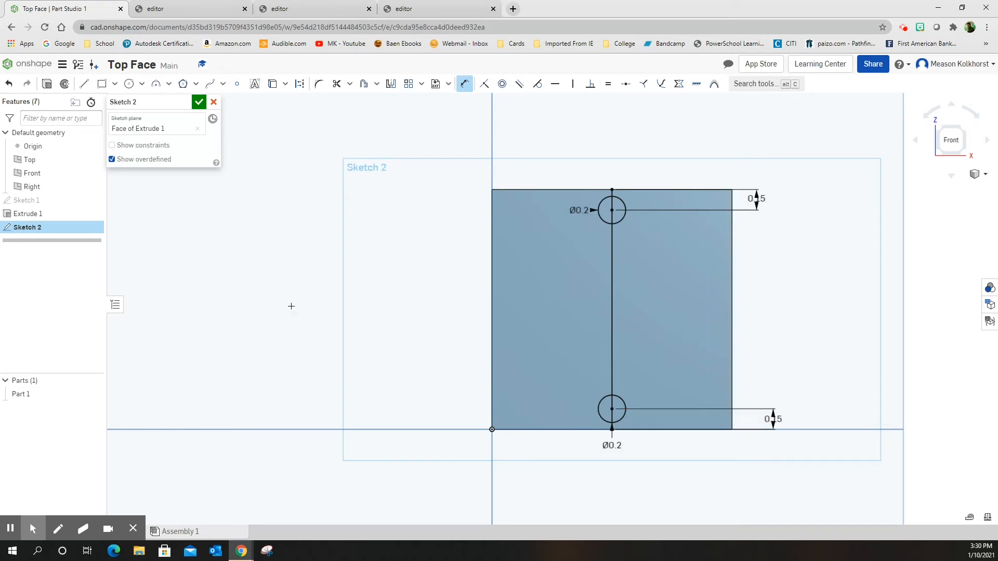
pyautogui.click(199, 102)
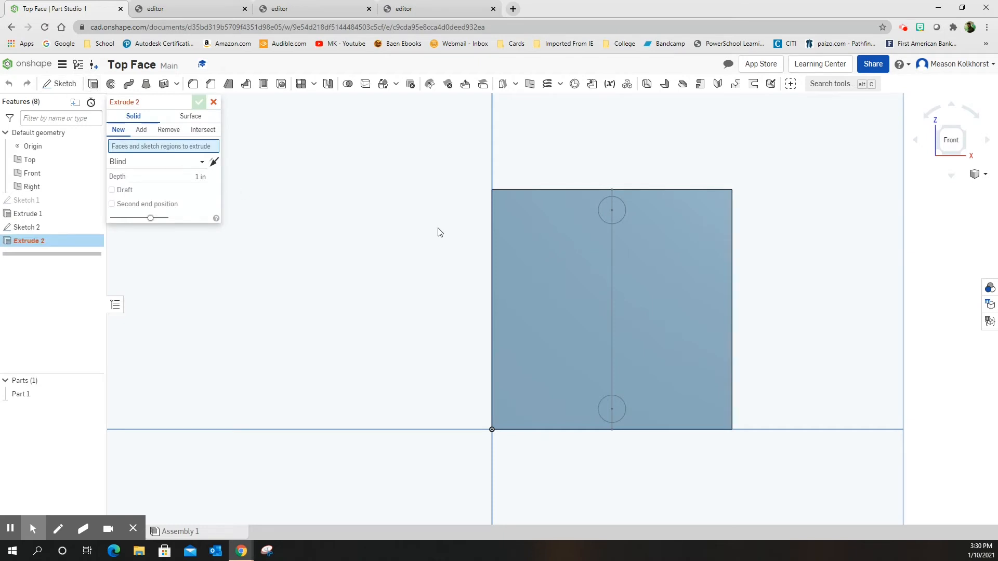
# - Cut both circles through the plate as holes with a Remove extrude
pyautogui.click(612, 210)
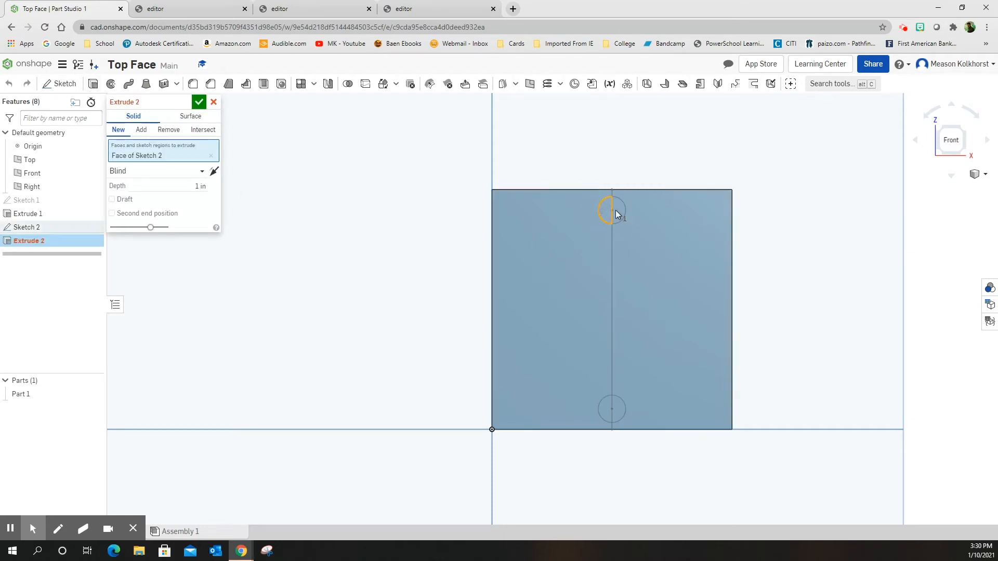
pyautogui.click(141, 130)
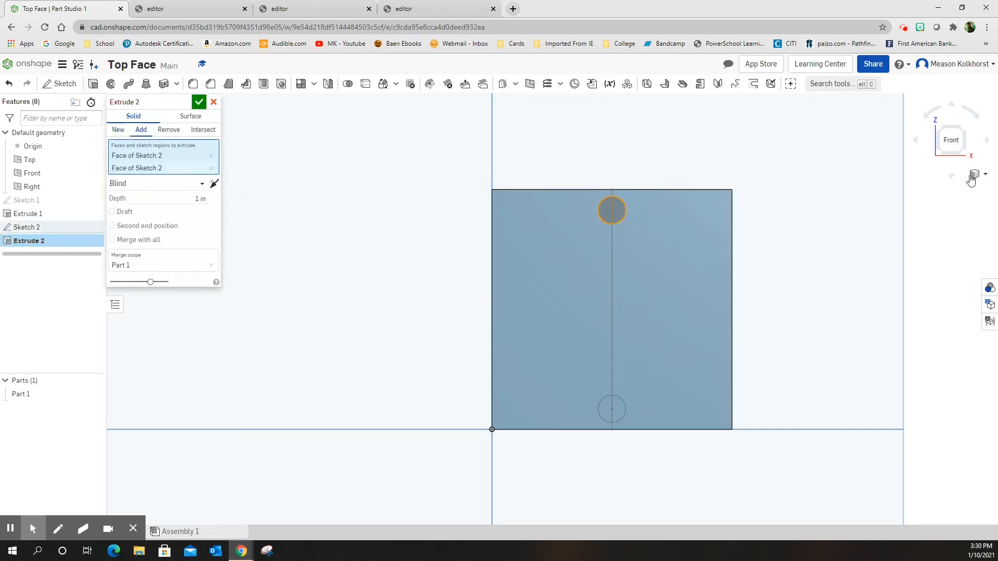
pyautogui.click(952, 137)
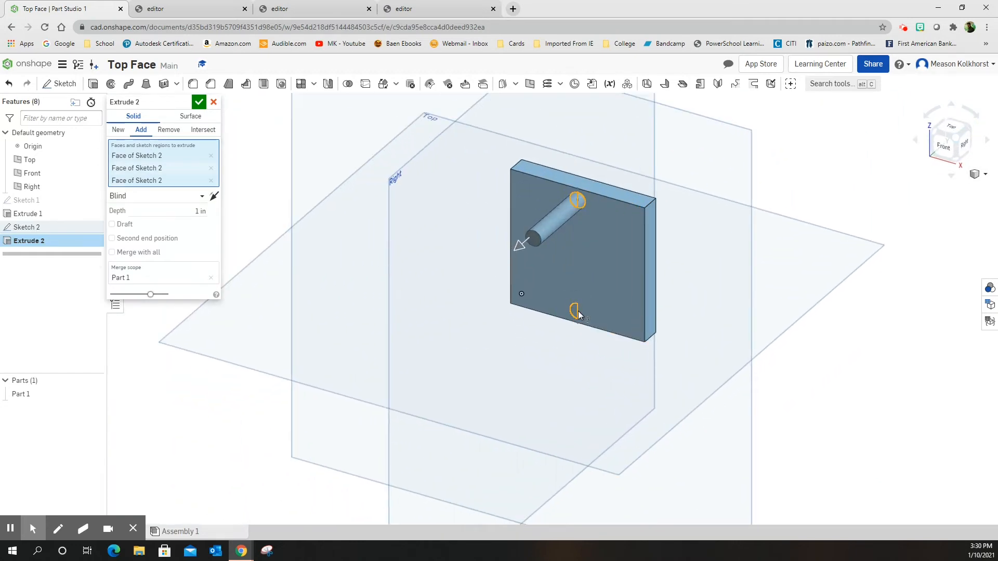
pyautogui.click(576, 311)
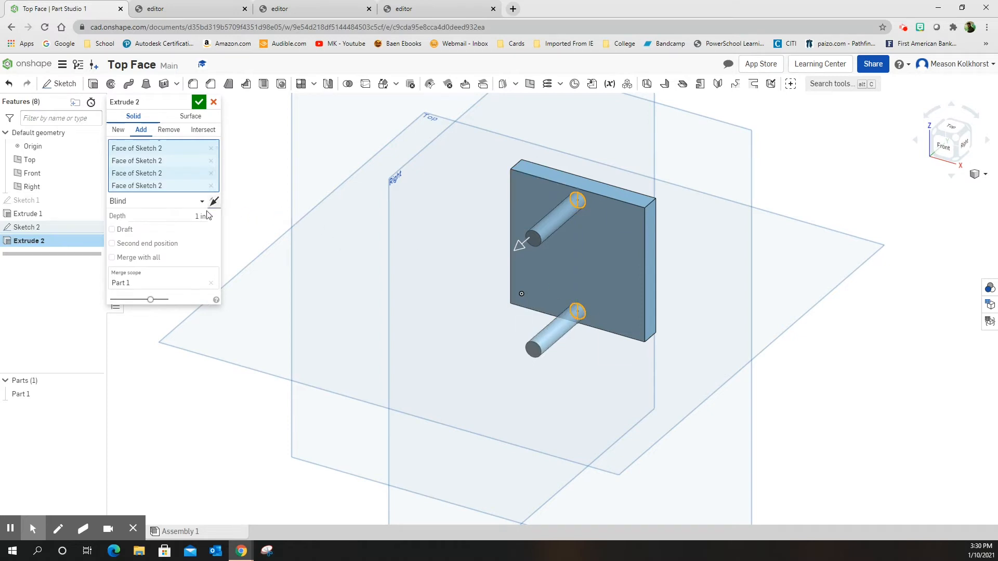
pyautogui.moveTo(199, 194)
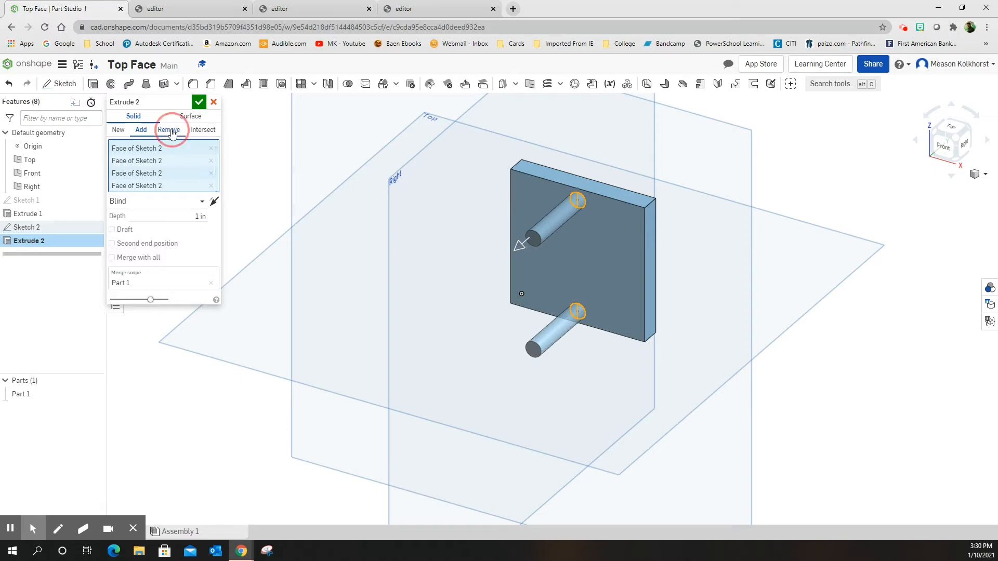
pyautogui.click(169, 130)
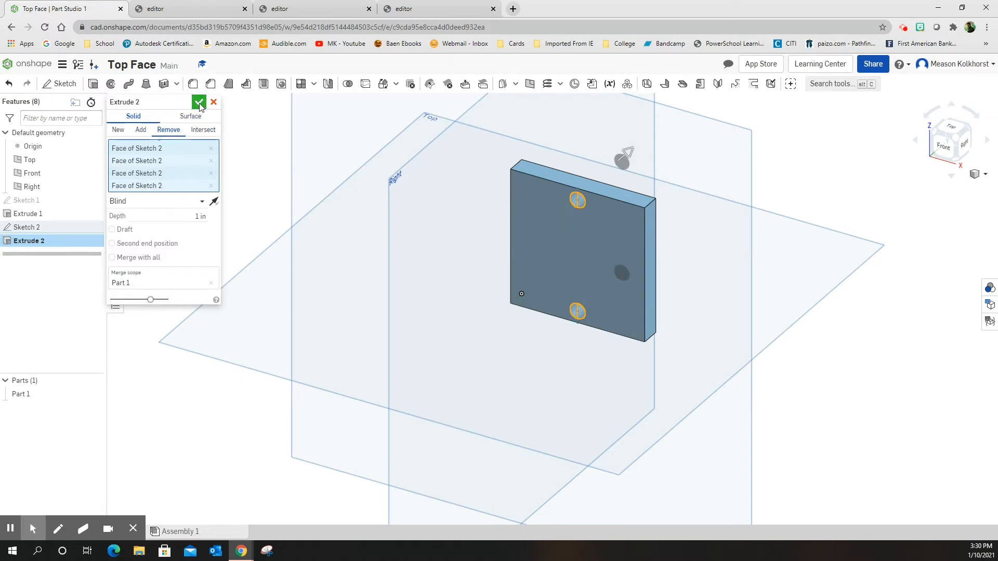
pyautogui.click(199, 103)
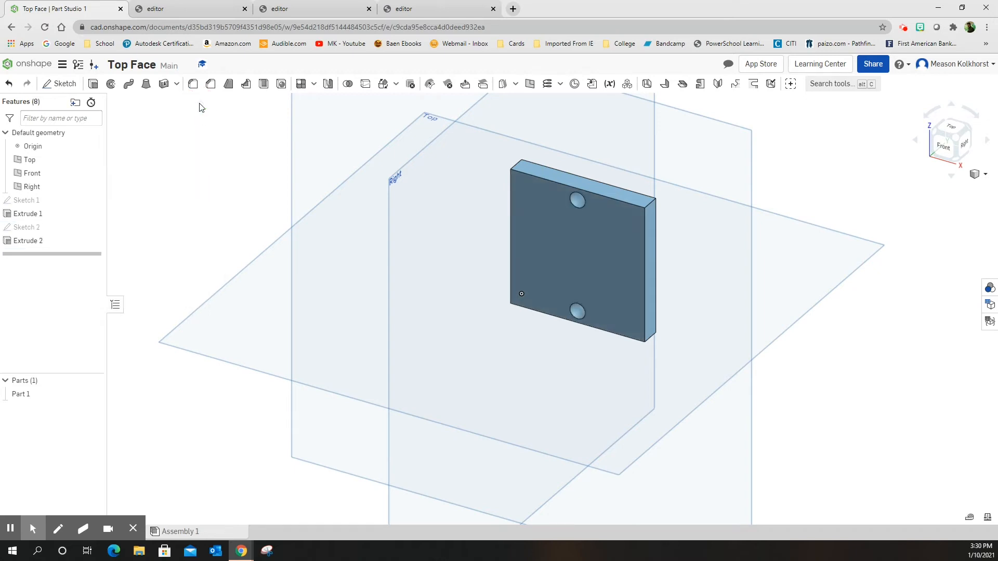
pyautogui.moveTo(944, 147)
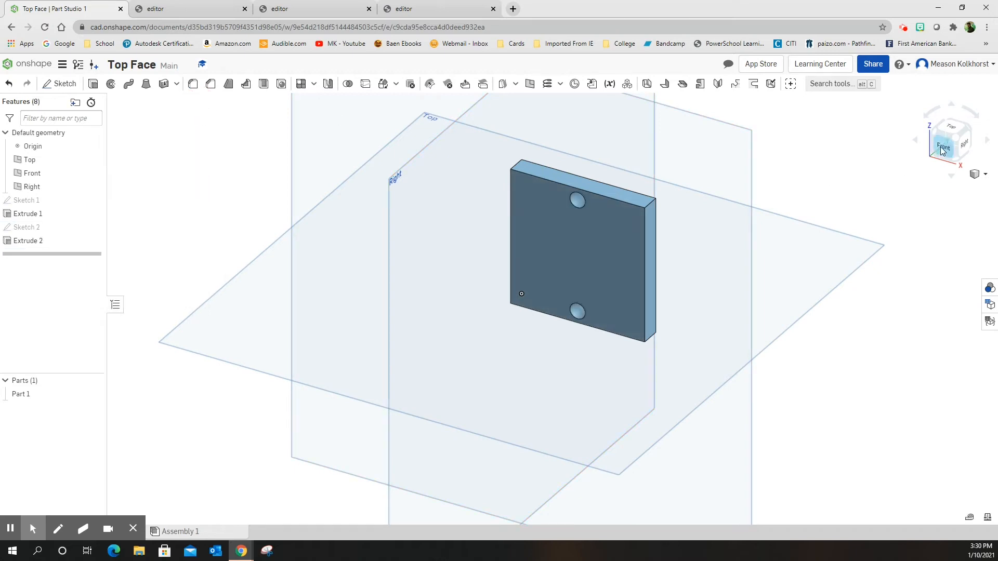
pyautogui.click(944, 147)
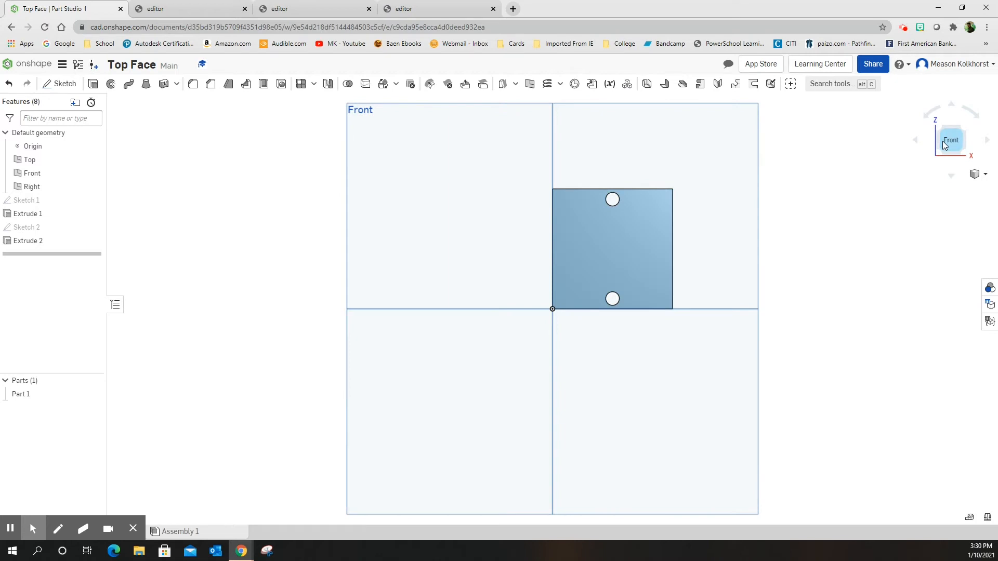
pyautogui.moveTo(964, 132)
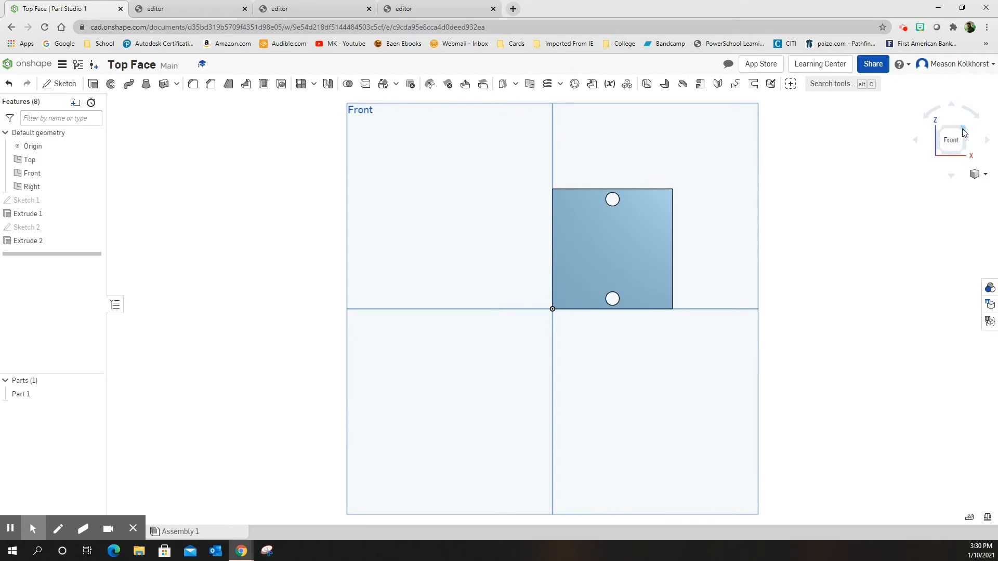
pyautogui.click(964, 131)
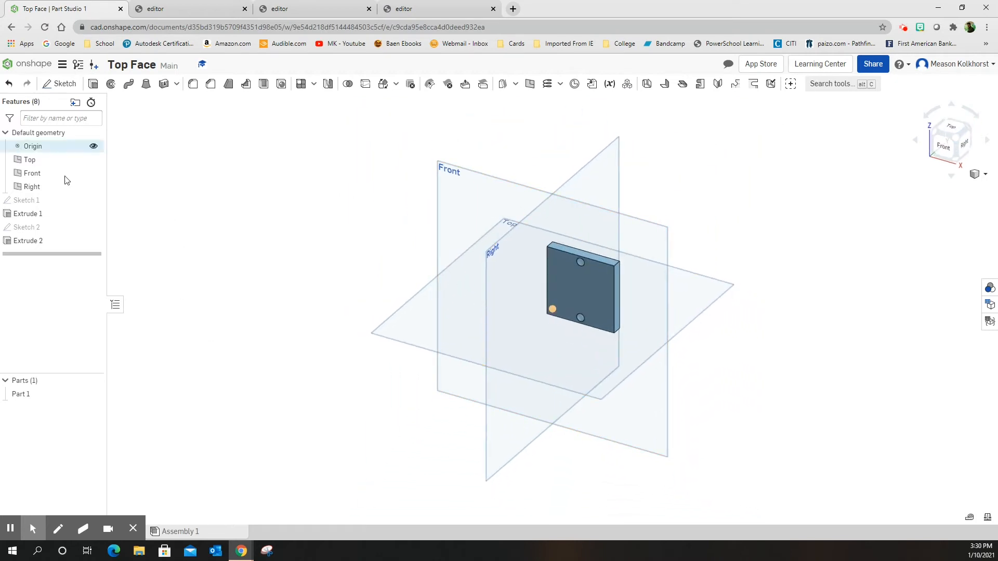
pyautogui.moveTo(65, 84)
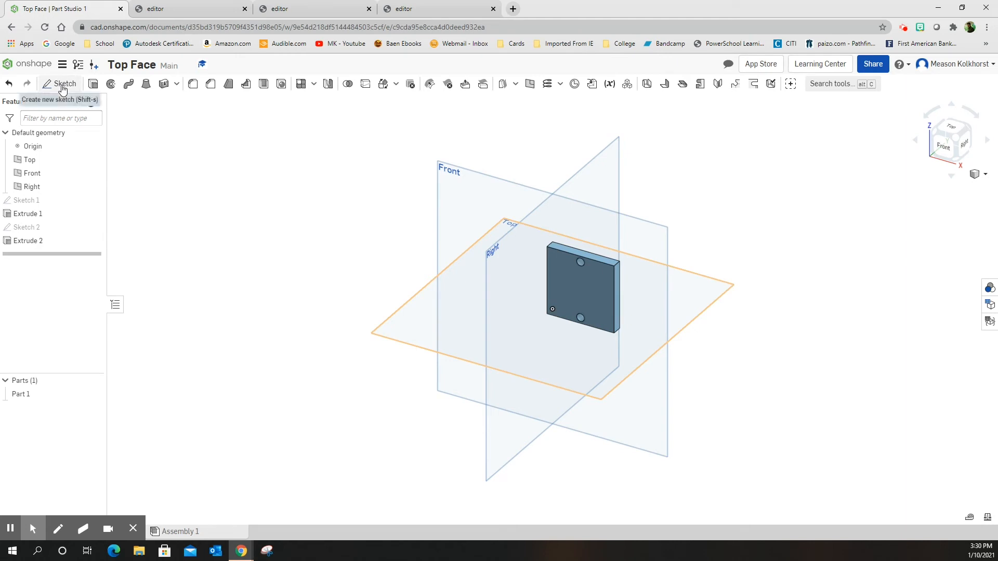
# - Start Sketch 3 on the plate's front face, viewed head-on, ready for text
pyautogui.click(65, 83)
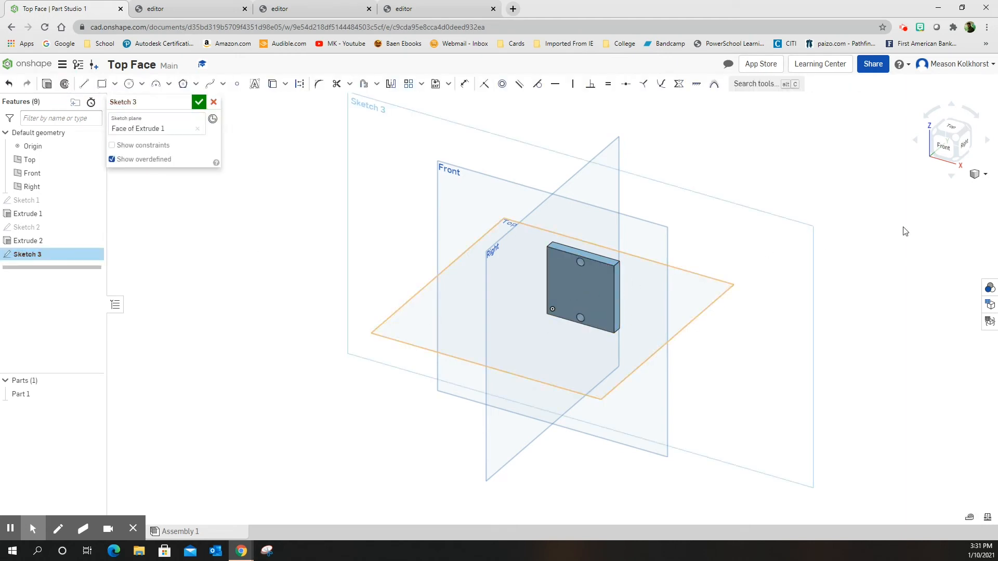
pyautogui.click(942, 147)
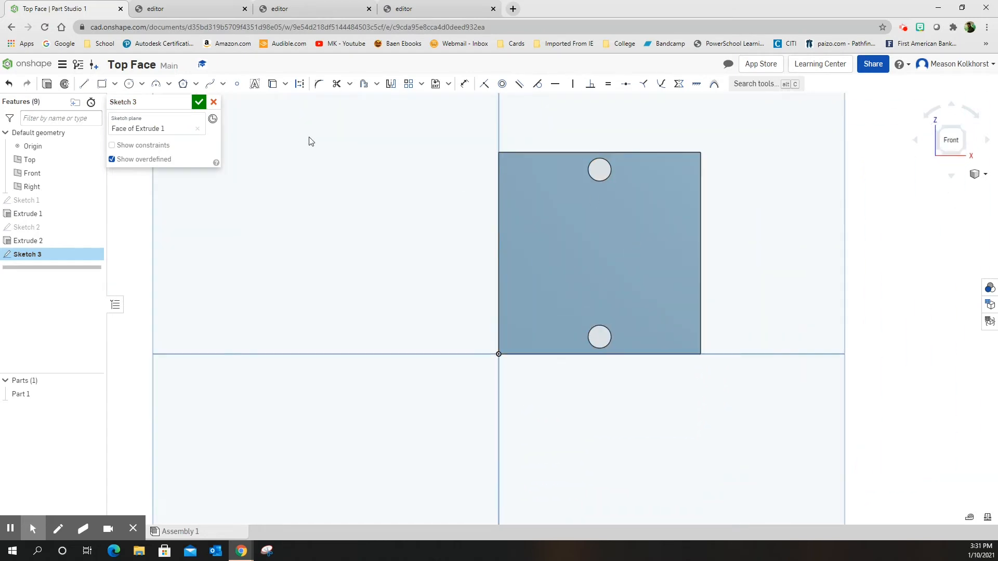
pyautogui.click(214, 102)
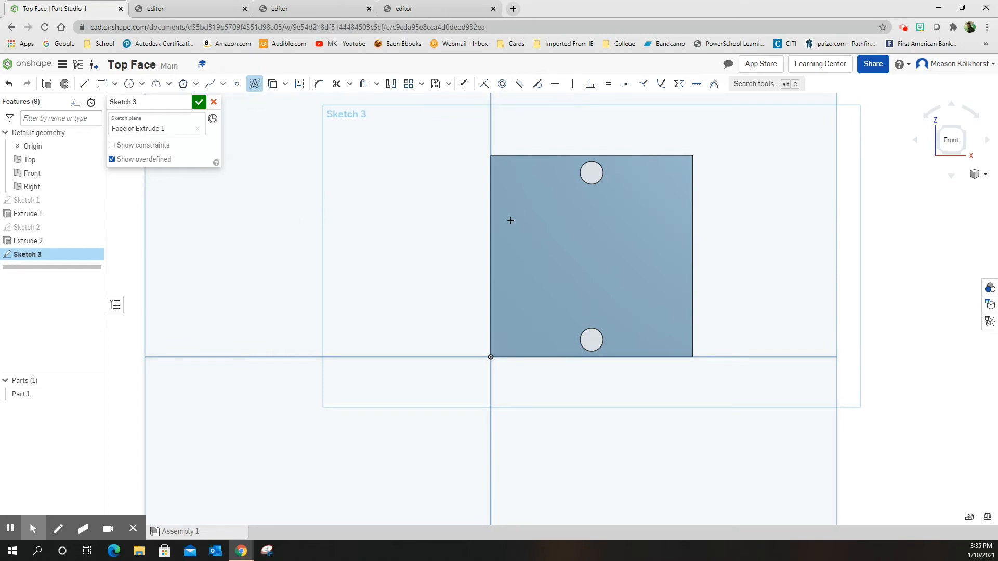
pyautogui.moveTo(446, 243)
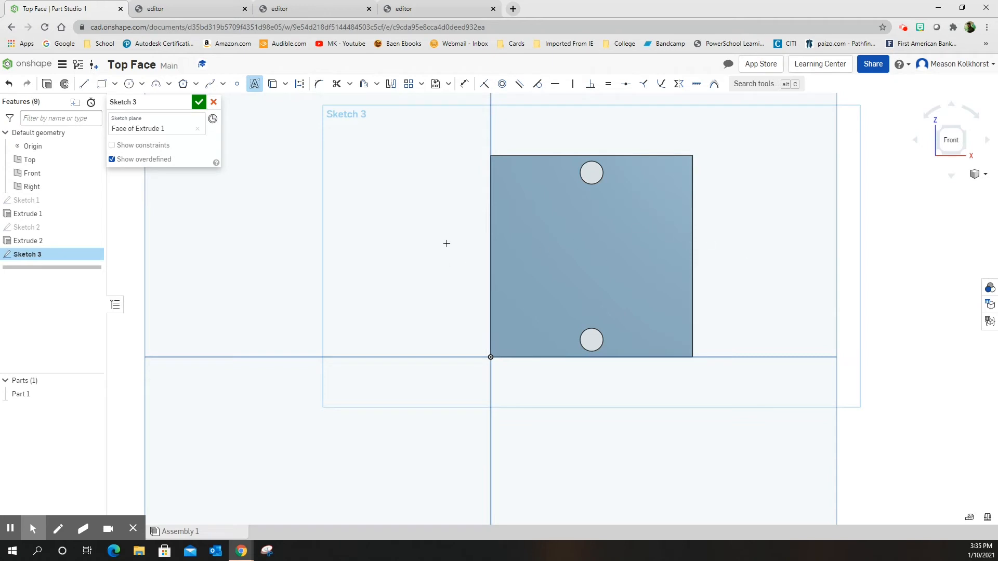
pyautogui.moveTo(251, 207)
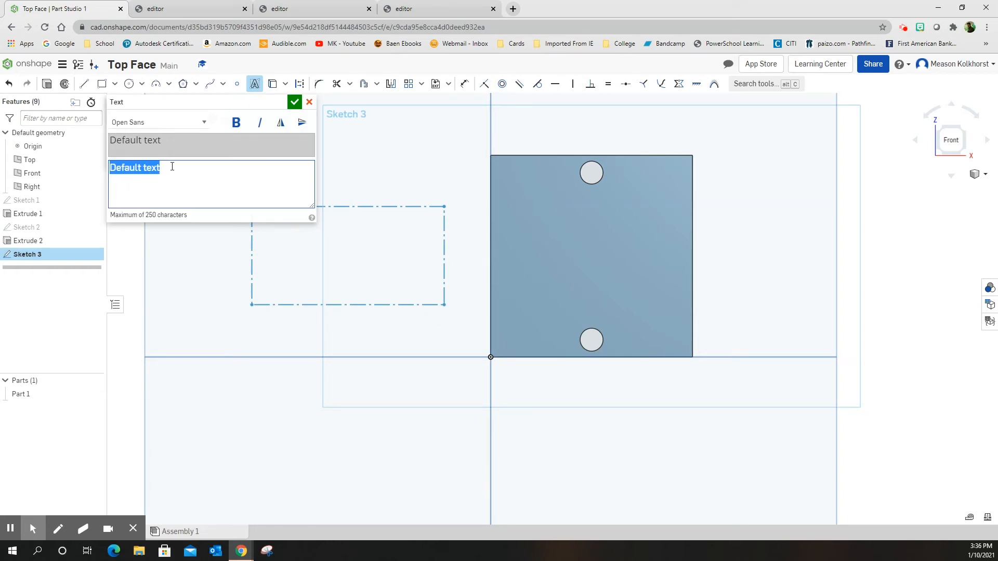
# - Enter 'MrK' as the sketch text and confirm it
pyautogui.write('Mrf')
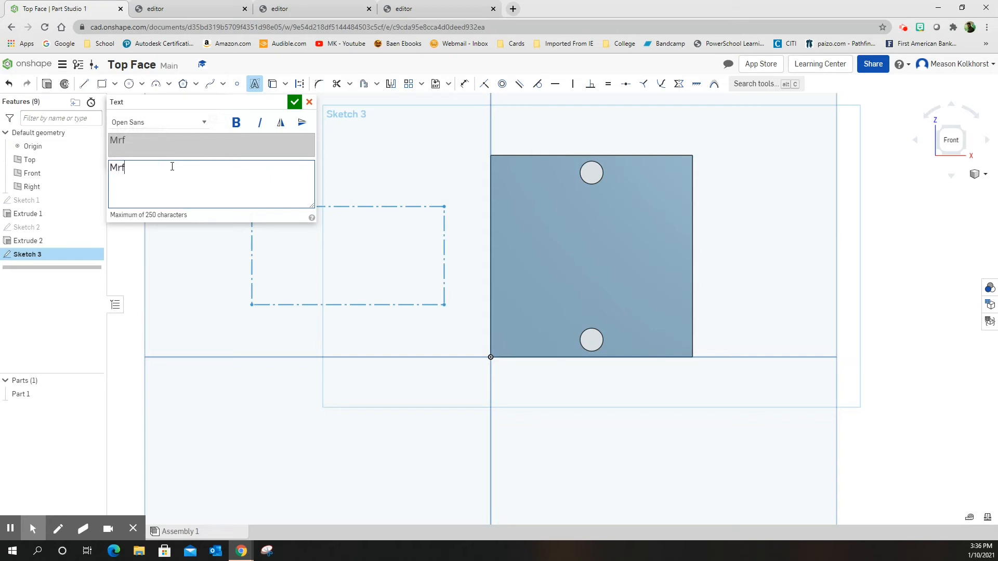
pyautogui.write('K')
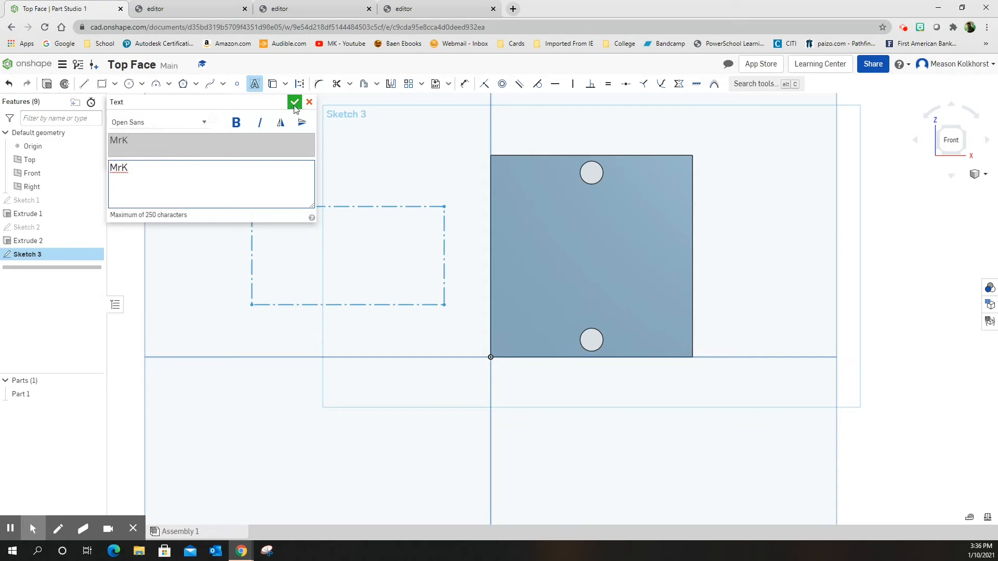
pyautogui.click(294, 102)
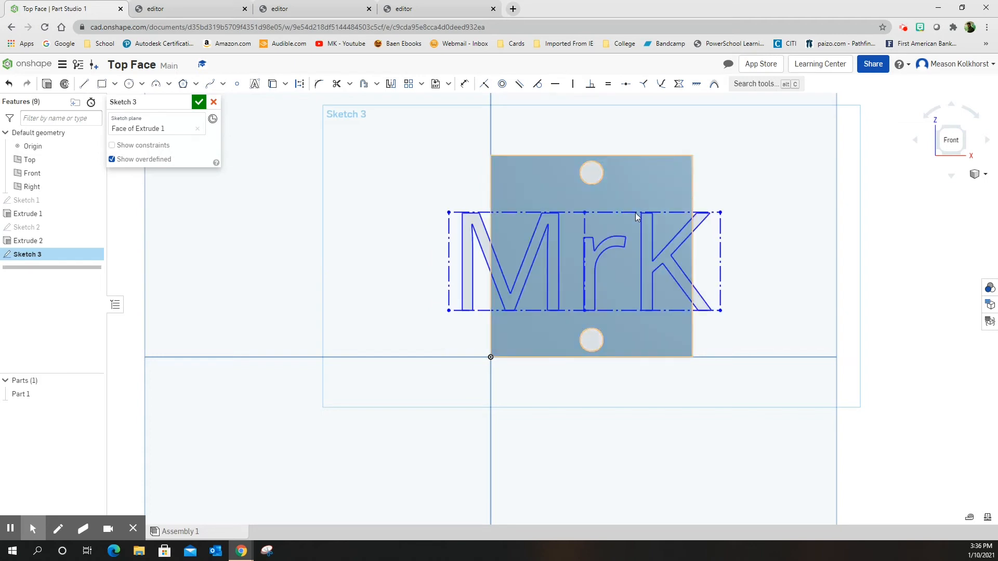
# - Select the MrK text and begin dimensioning it to a 0.5 height
pyautogui.click(634, 214)
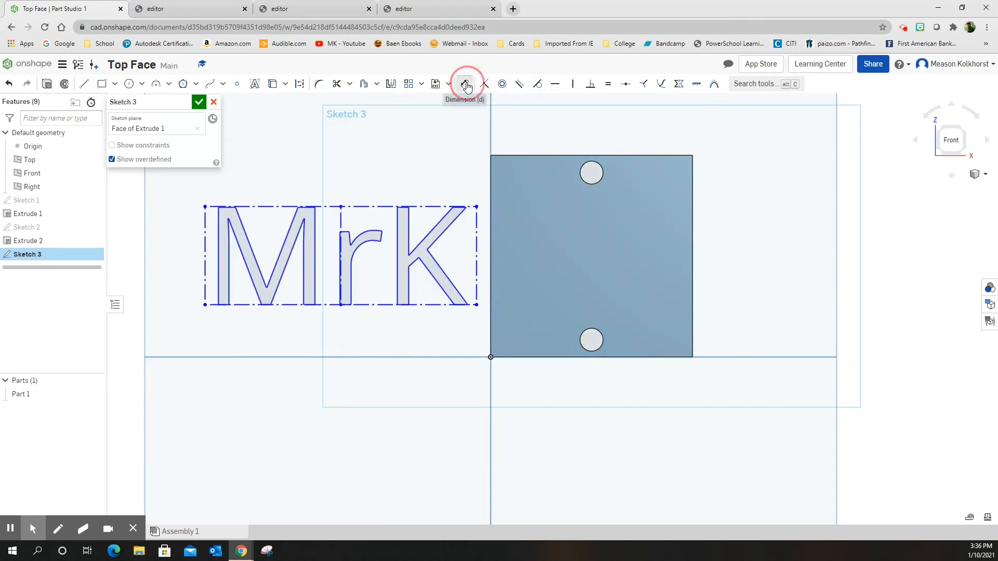
pyautogui.click(465, 83)
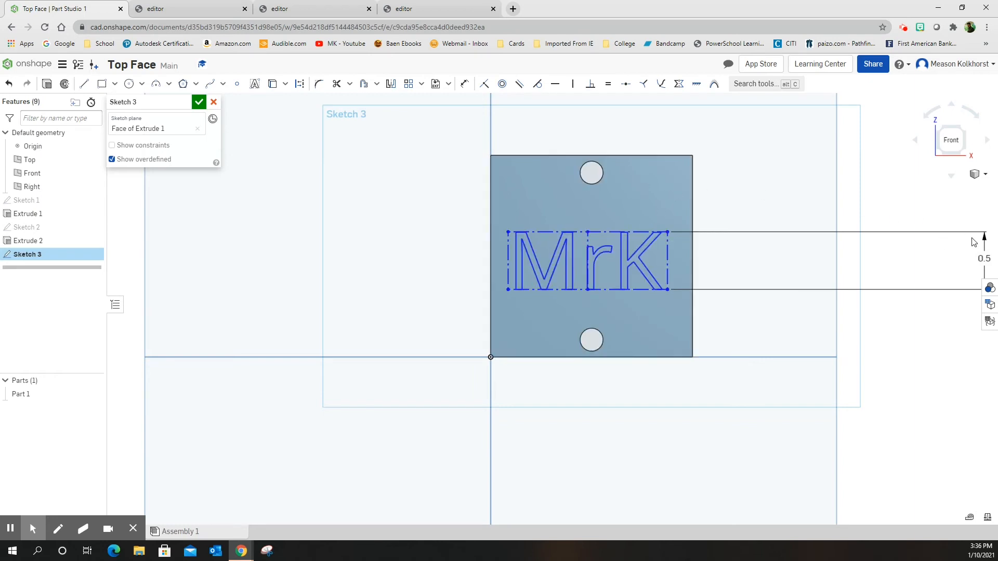
# - Place the 0.5 text height dimension and set the text's top-edge distance to 0.625
pyautogui.click(772, 246)
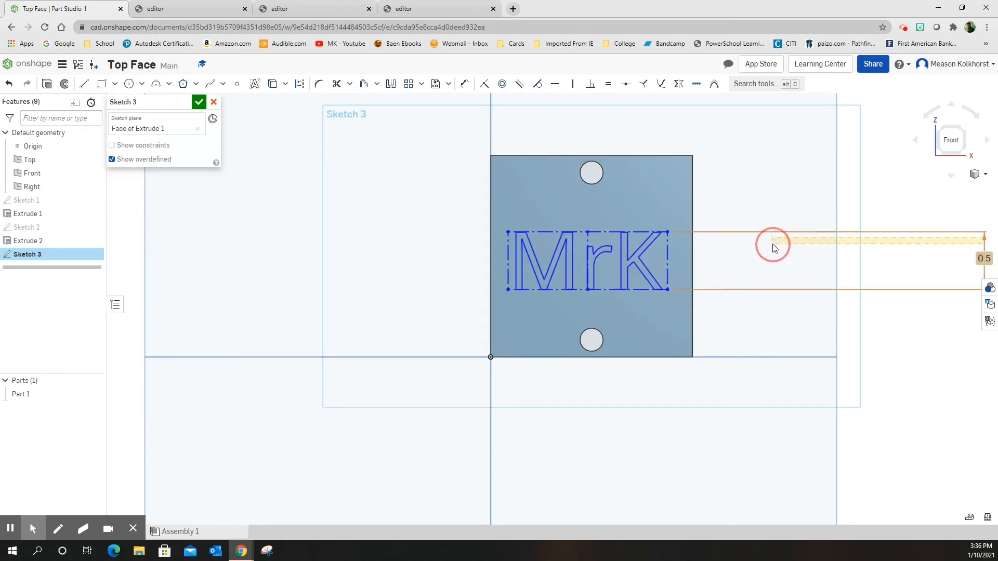
pyautogui.moveTo(980, 247)
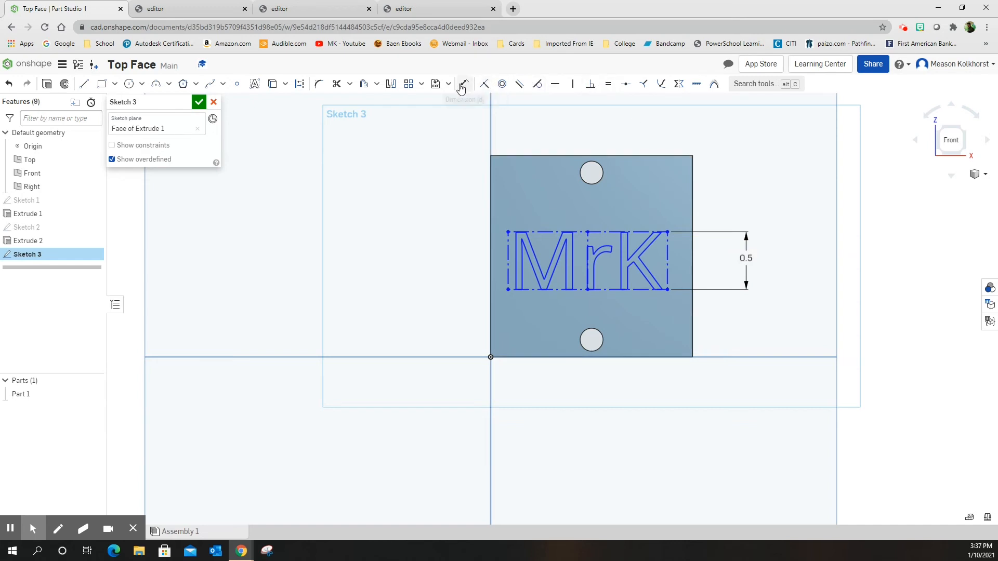
pyautogui.click(464, 83)
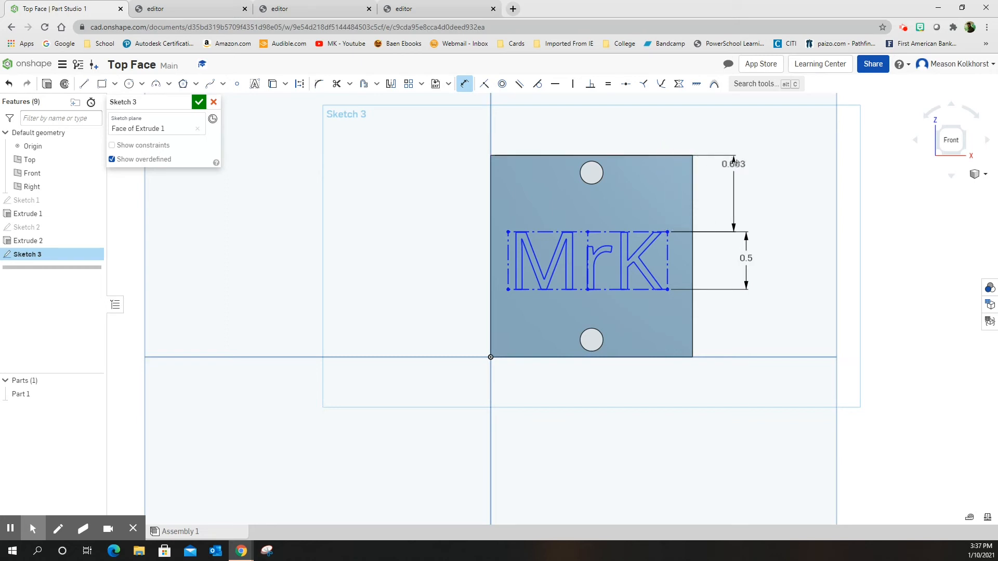
pyautogui.doubleClick(732, 164)
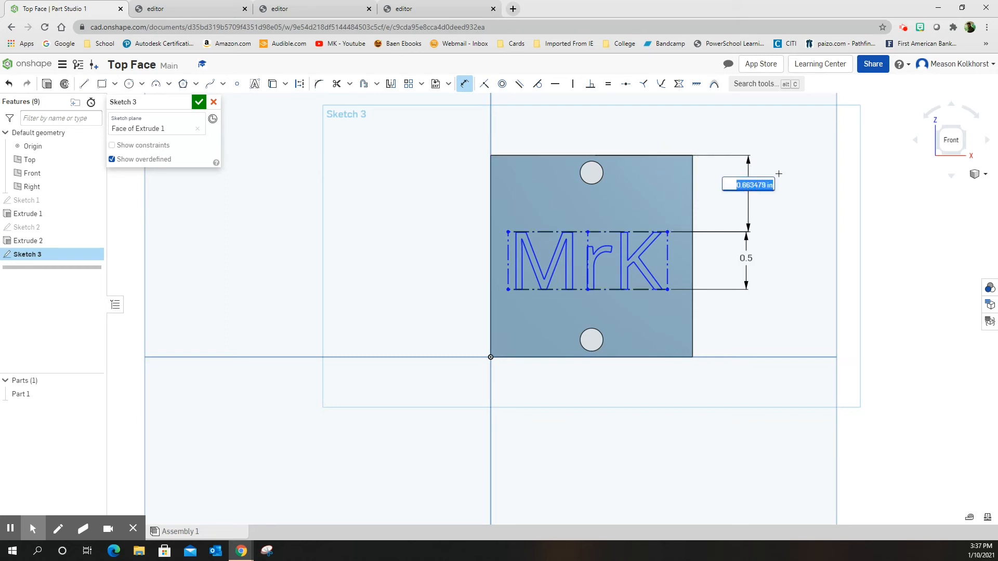
pyautogui.write('.625')
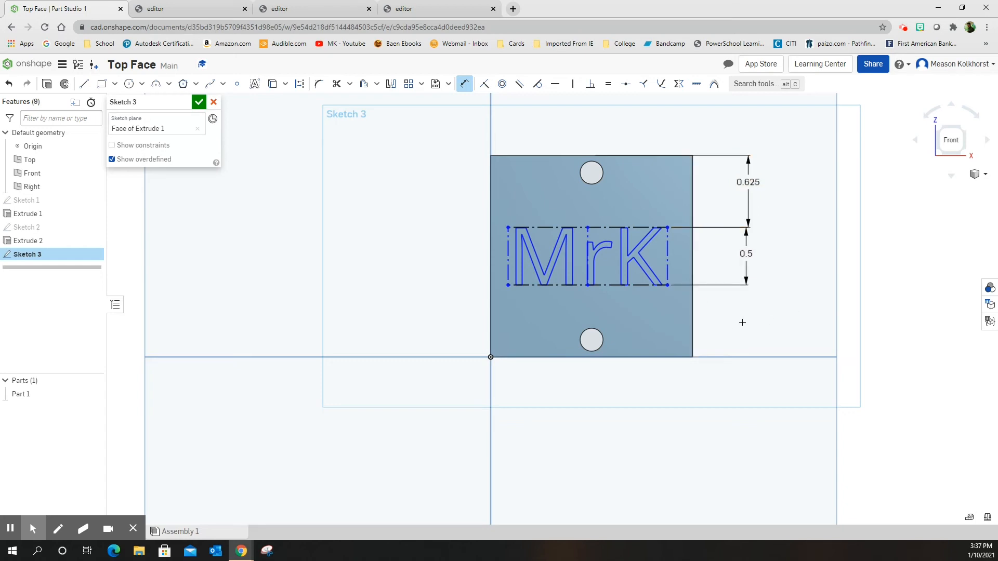
pyautogui.moveTo(740, 260)
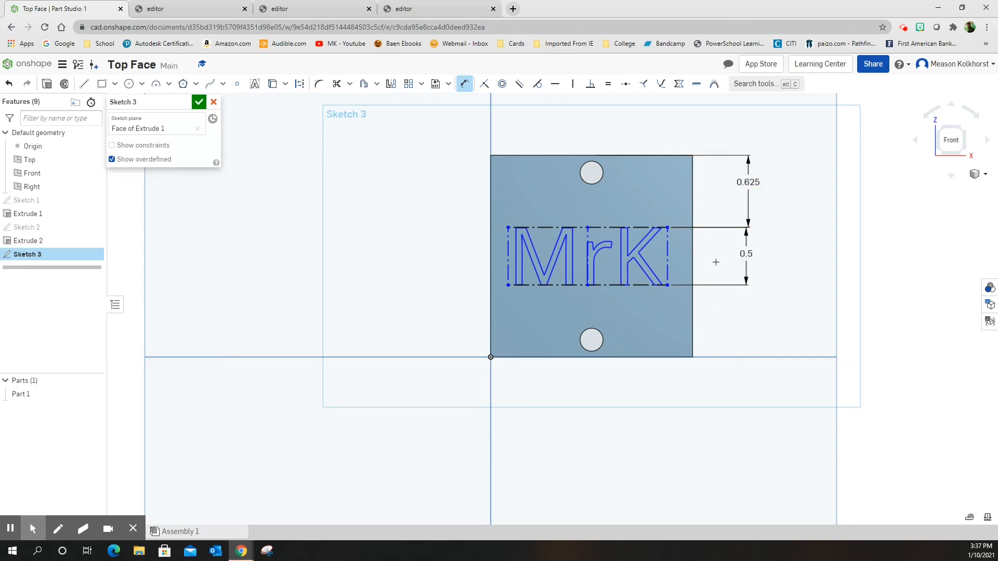
pyautogui.moveTo(577, 239)
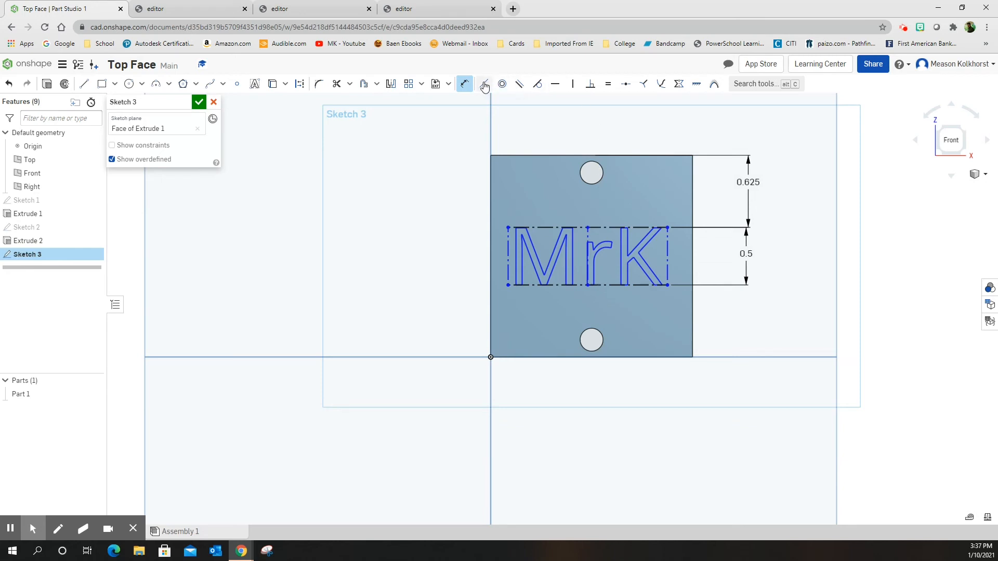
pyautogui.moveTo(484, 83)
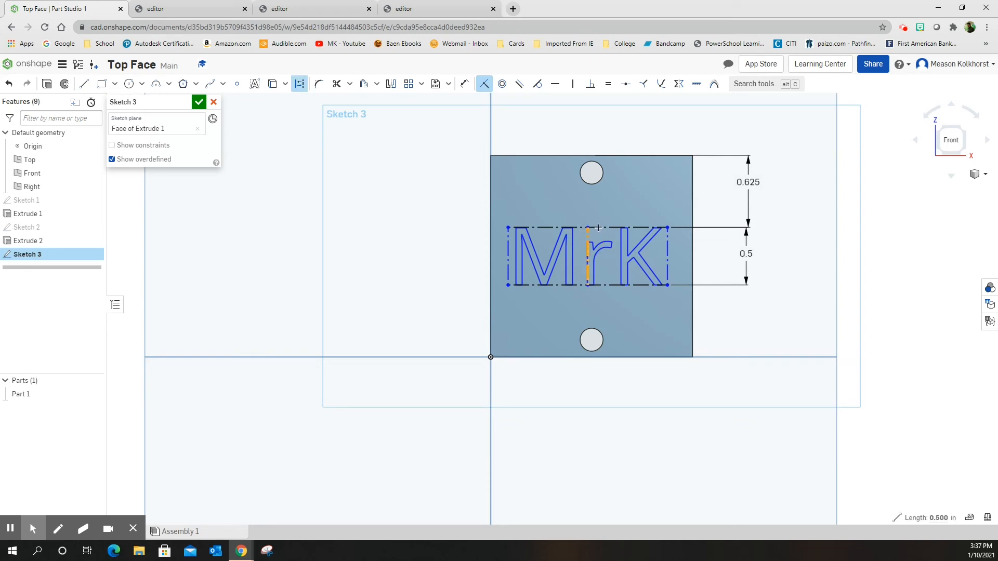
pyautogui.moveTo(585, 155)
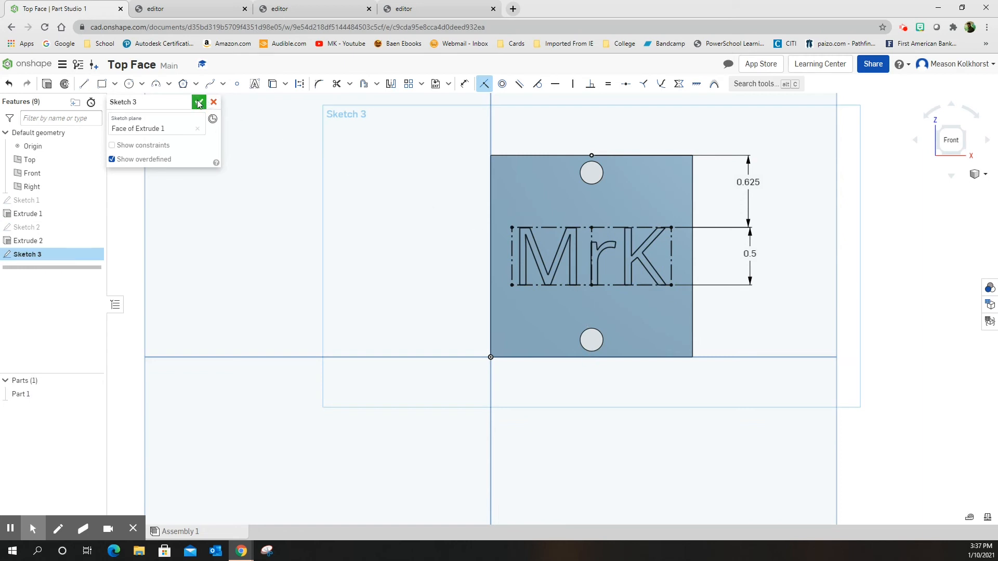
pyautogui.click(198, 103)
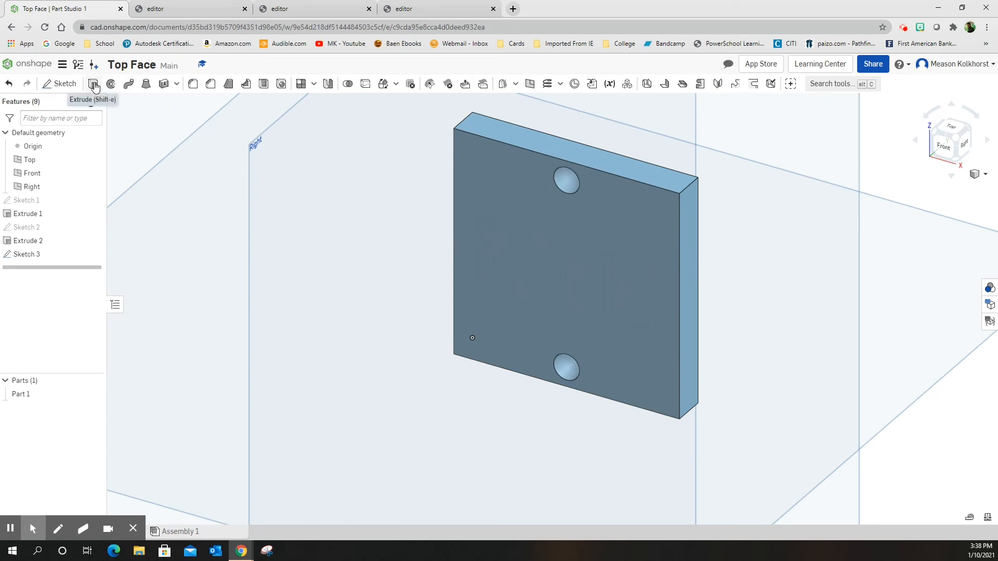
# - Start an Add-mode extrude of Sketch 3 and clear the wrongly picked face
pyautogui.click(93, 83)
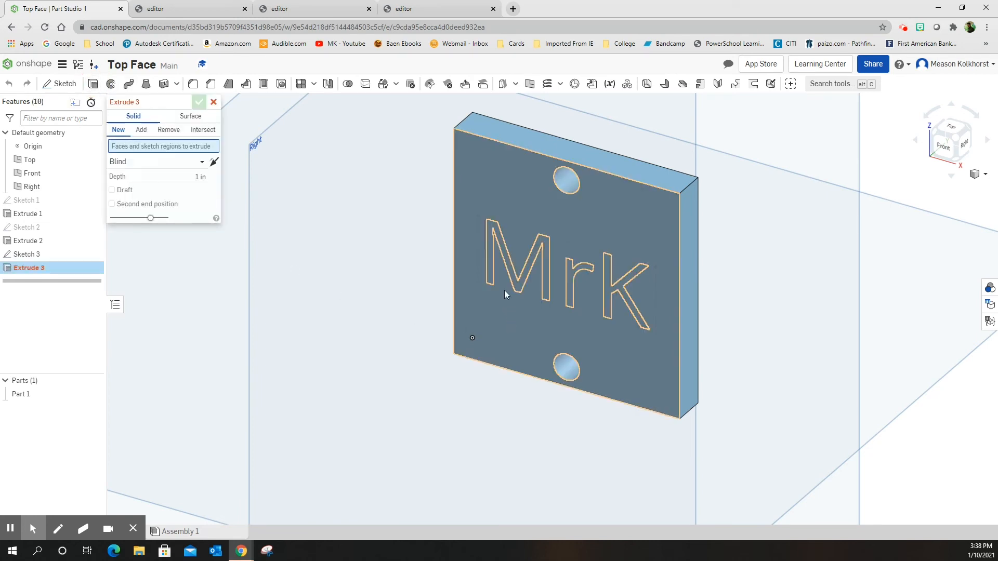
pyautogui.click(506, 289)
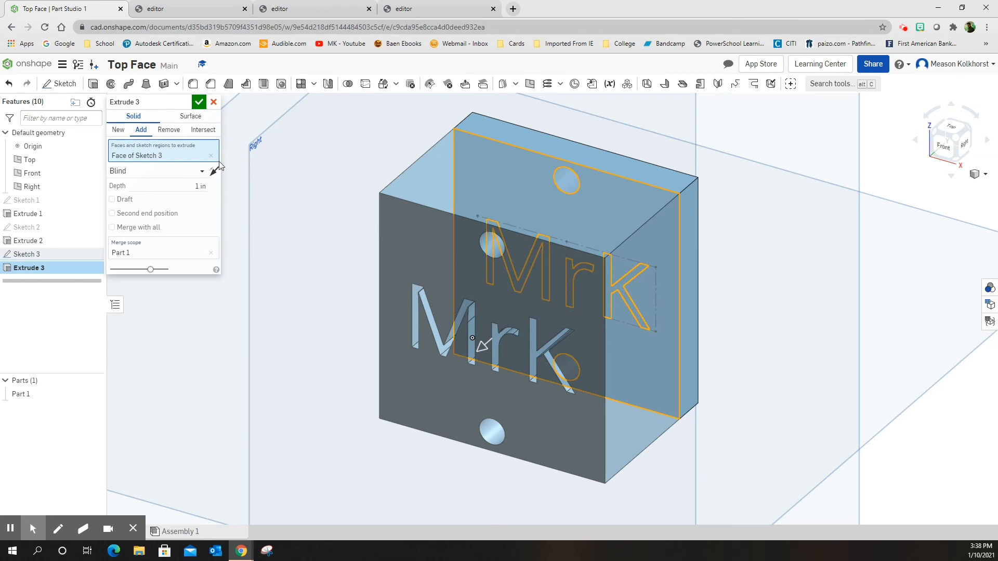
pyautogui.moveTo(211, 156)
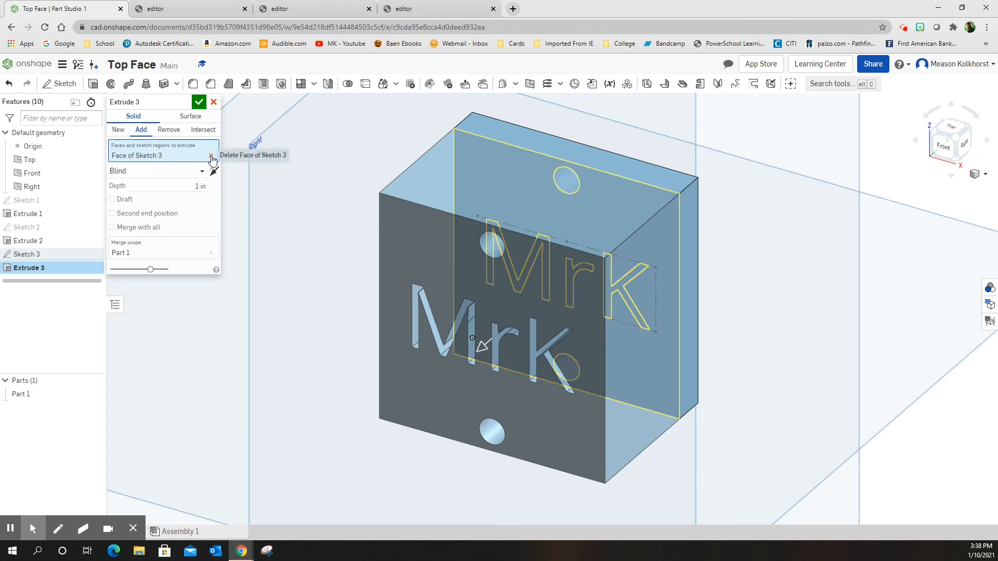
pyautogui.click(210, 157)
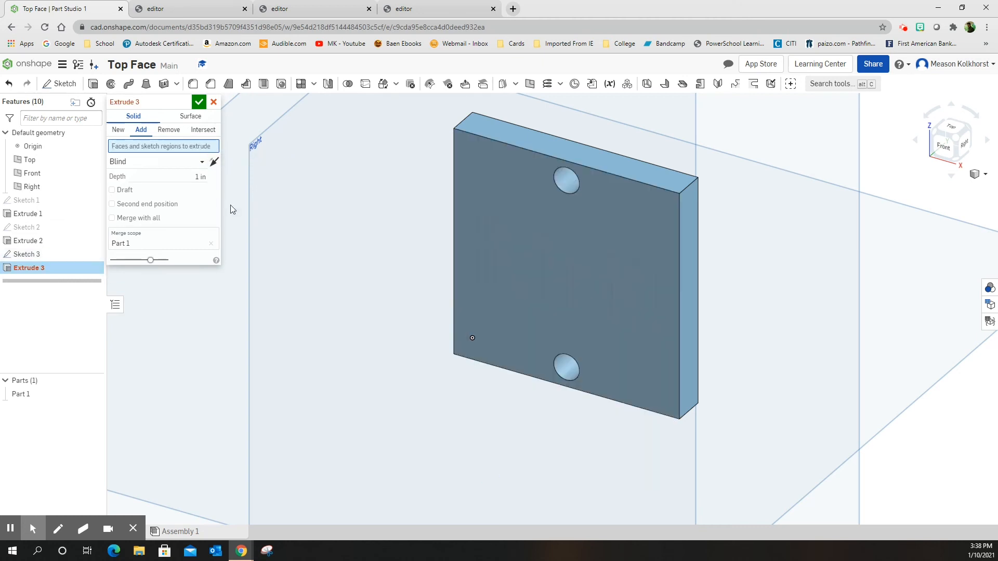
# - Extrude the MrK letter regions of Sketch 3 to a depth of 0.5 and confirm
pyautogui.click(536, 247)
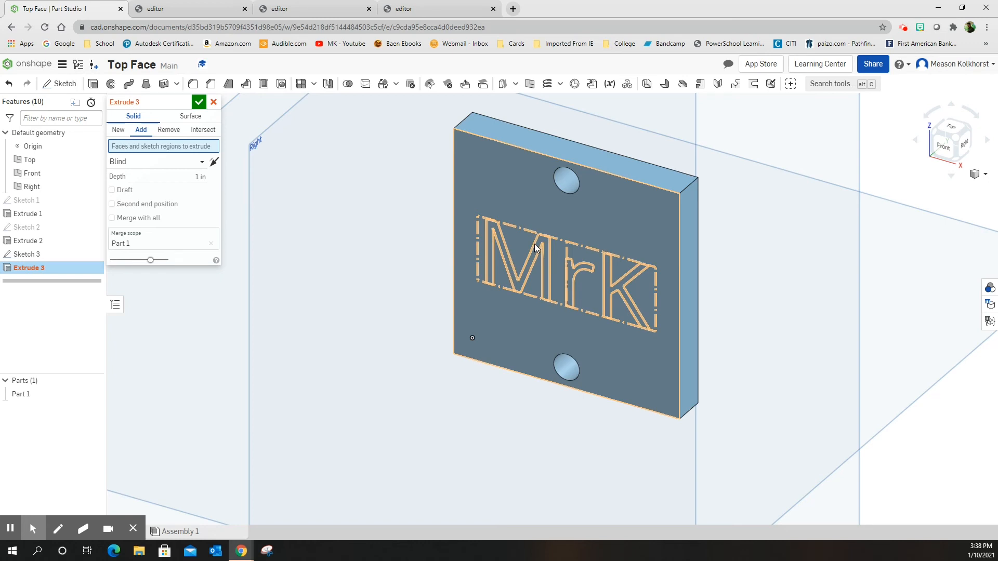
pyautogui.moveTo(522, 283)
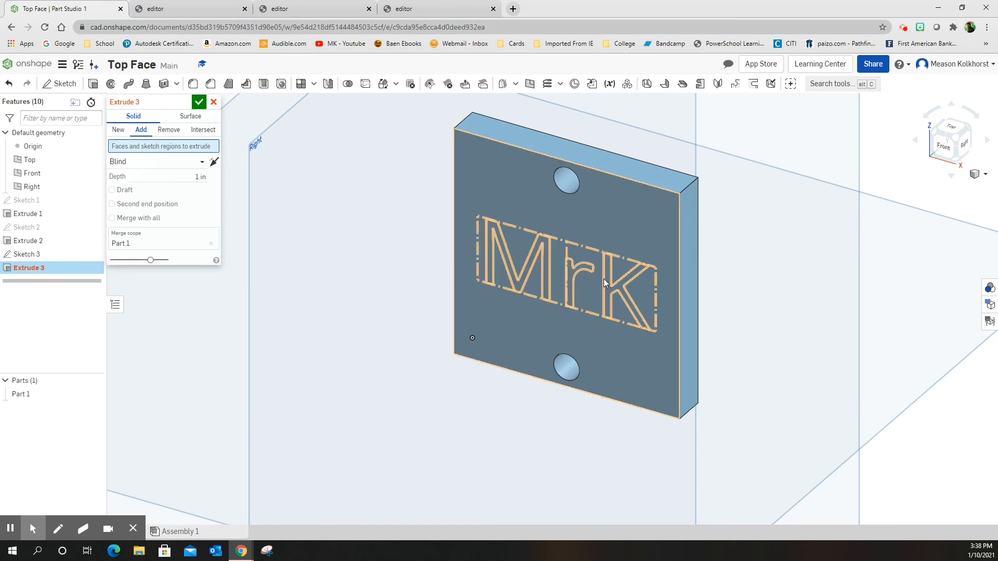
pyautogui.click(603, 283)
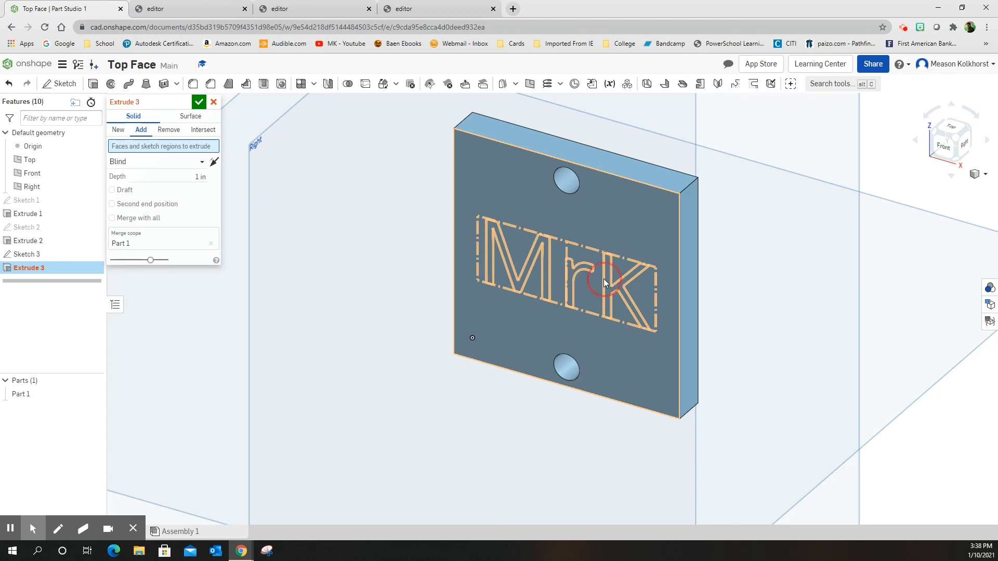
pyautogui.click(605, 283)
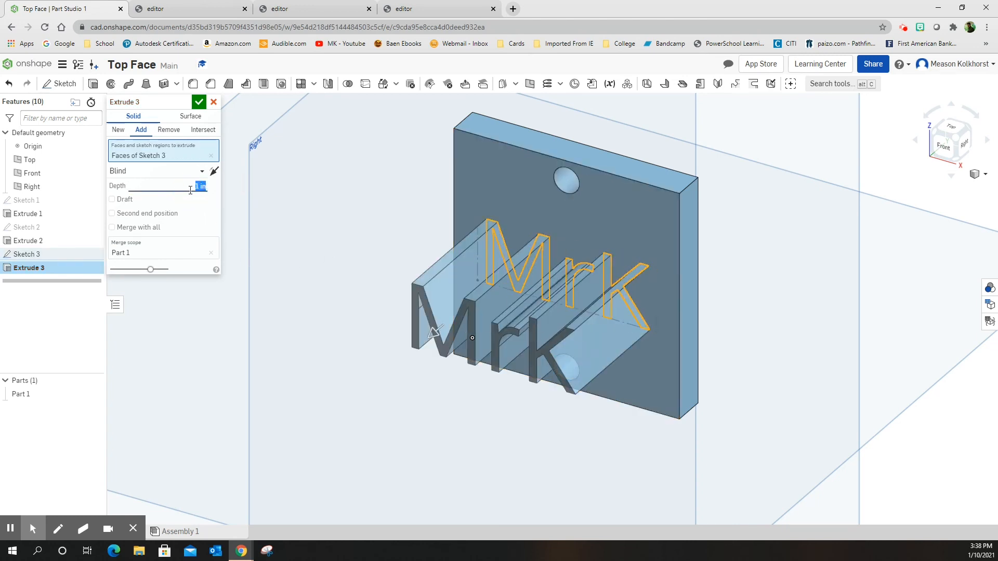
pyautogui.write('.5')
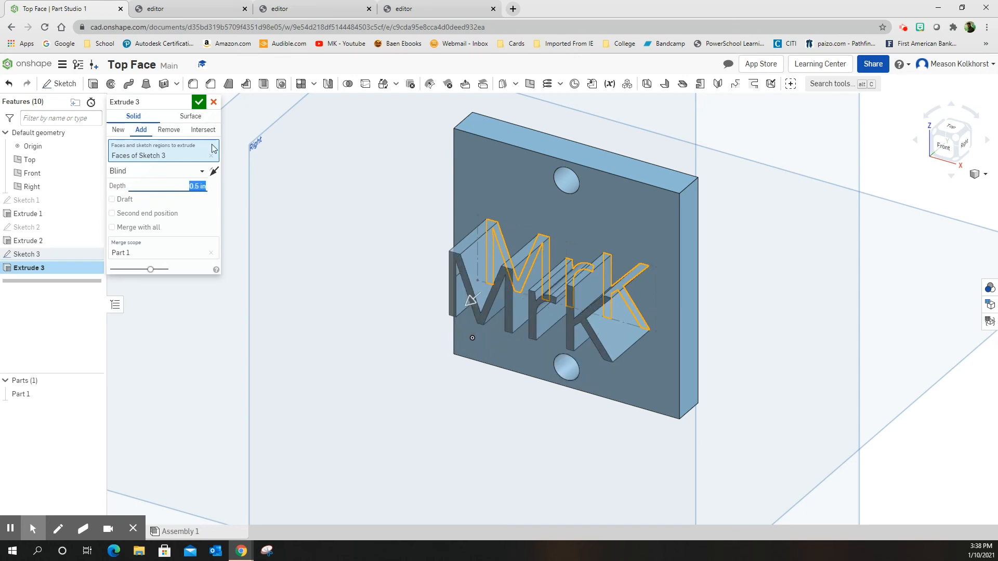
pyautogui.click(199, 102)
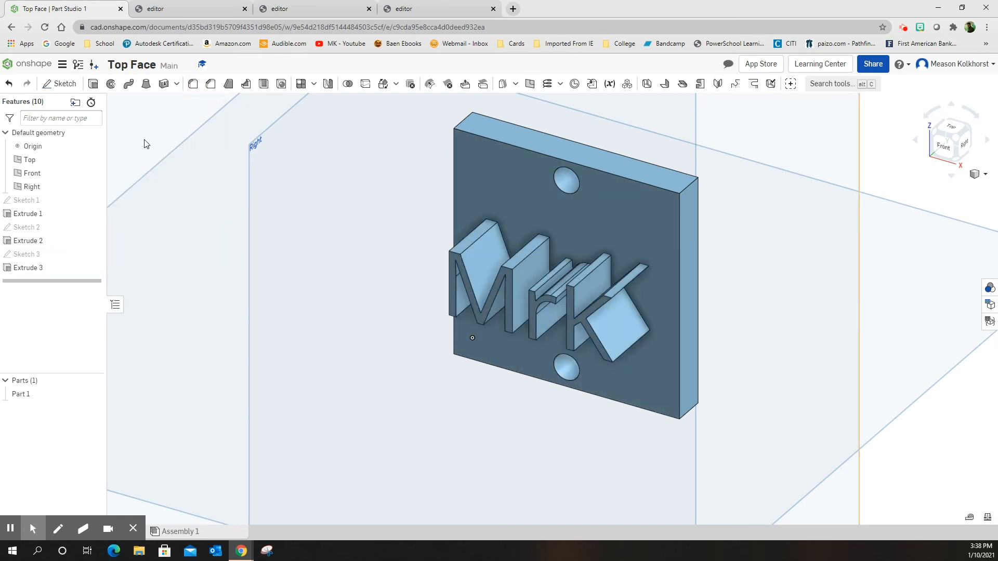
pyautogui.moveTo(945, 147)
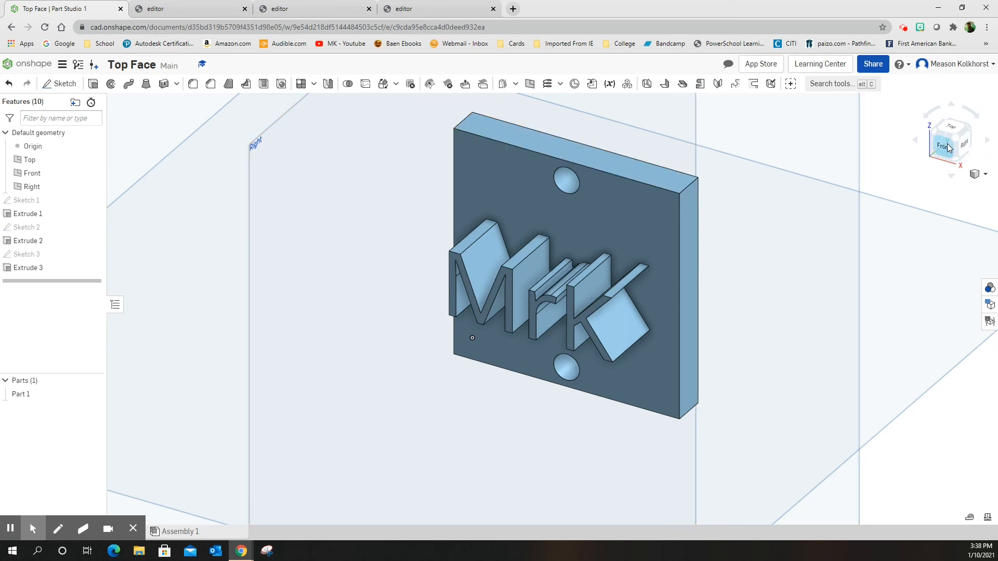
pyautogui.click(948, 145)
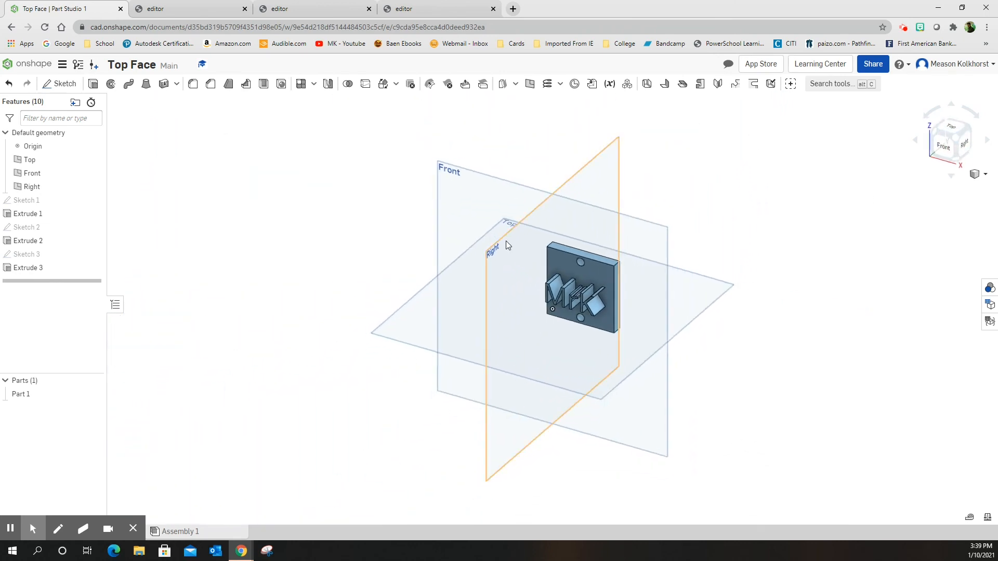
pyautogui.moveTo(990, 287)
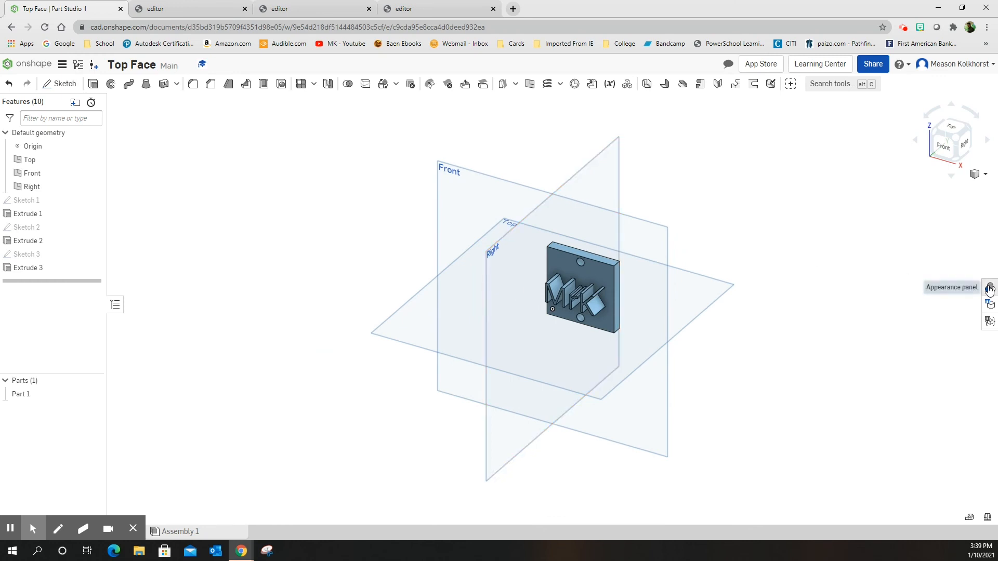
# - Apply a green appearance to Part 1
pyautogui.click(990, 288)
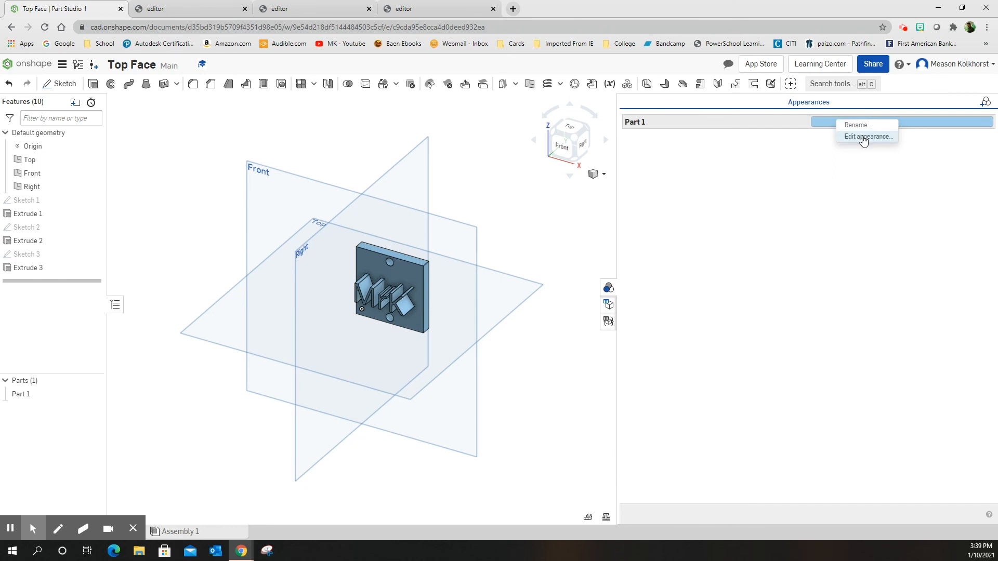
pyautogui.click(867, 137)
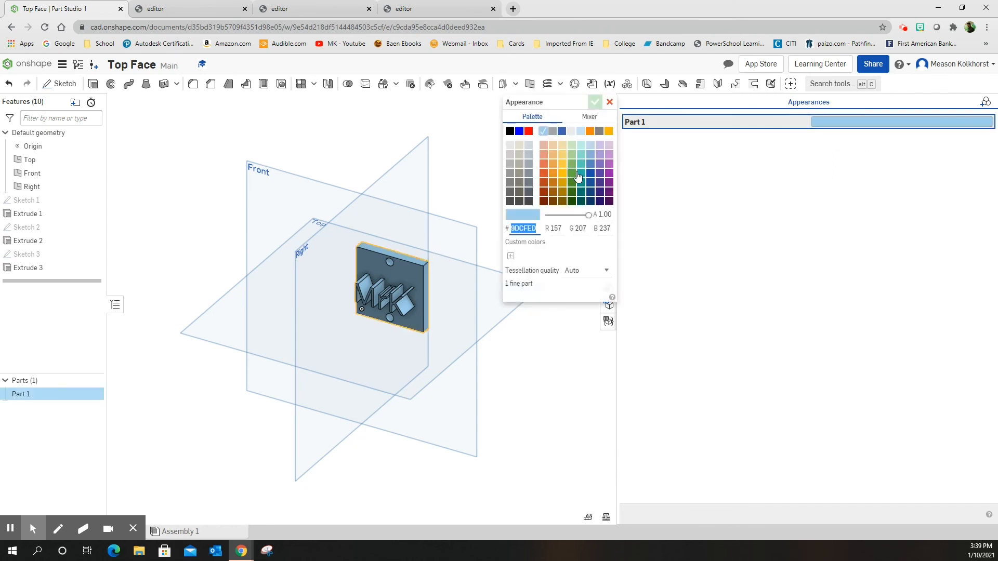
pyautogui.moveTo(573, 178)
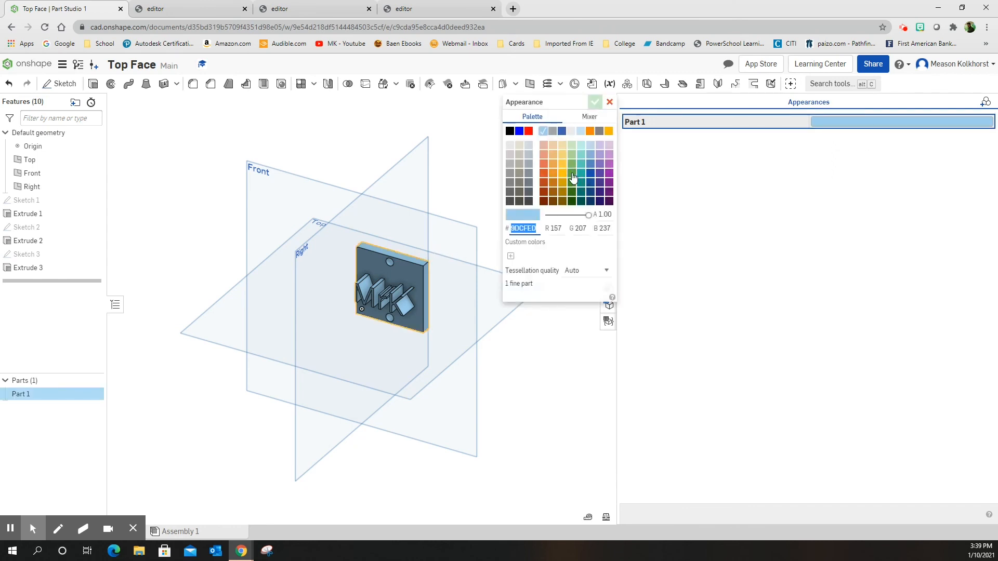
pyautogui.click(571, 173)
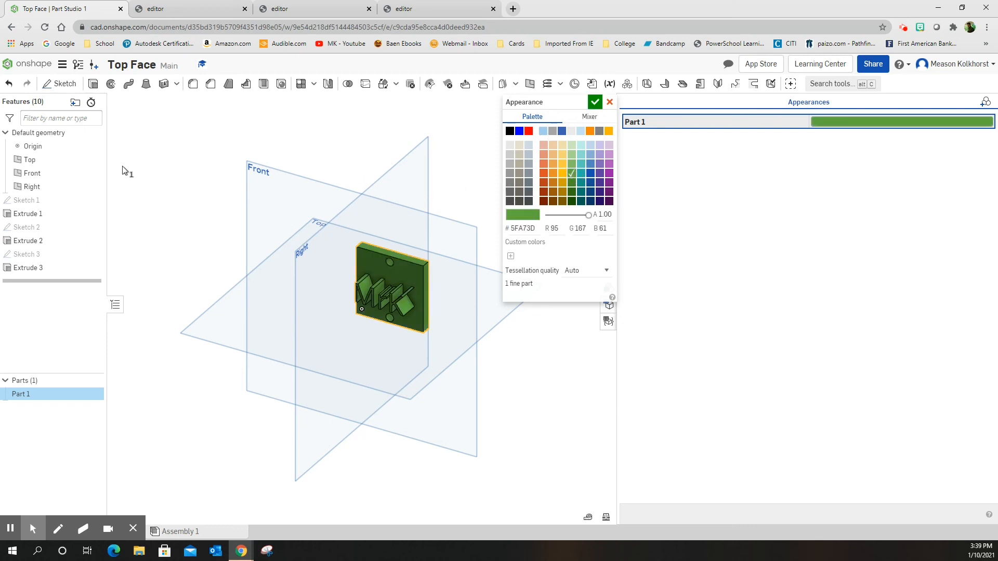
pyautogui.moveTo(615, 159)
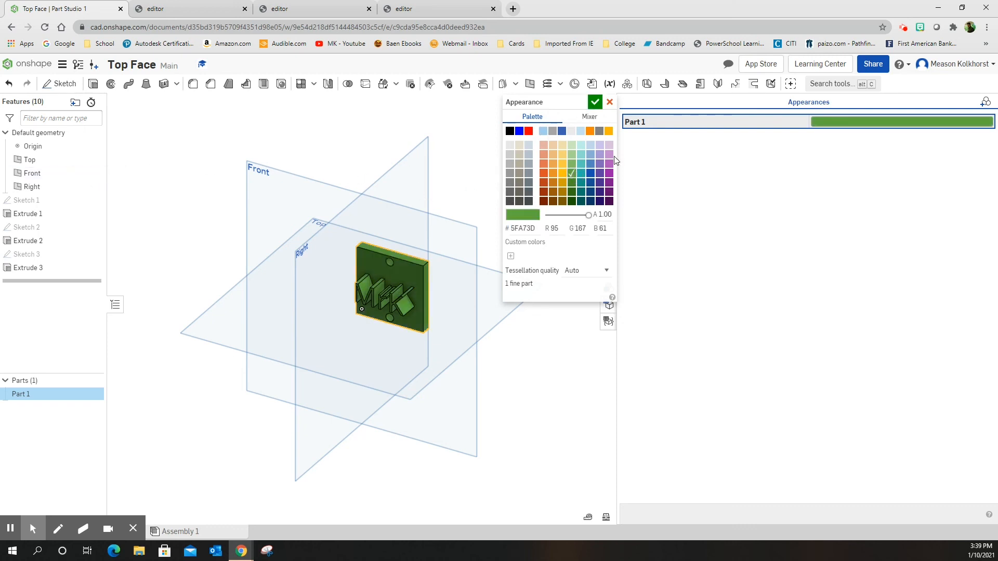
pyautogui.click(595, 102)
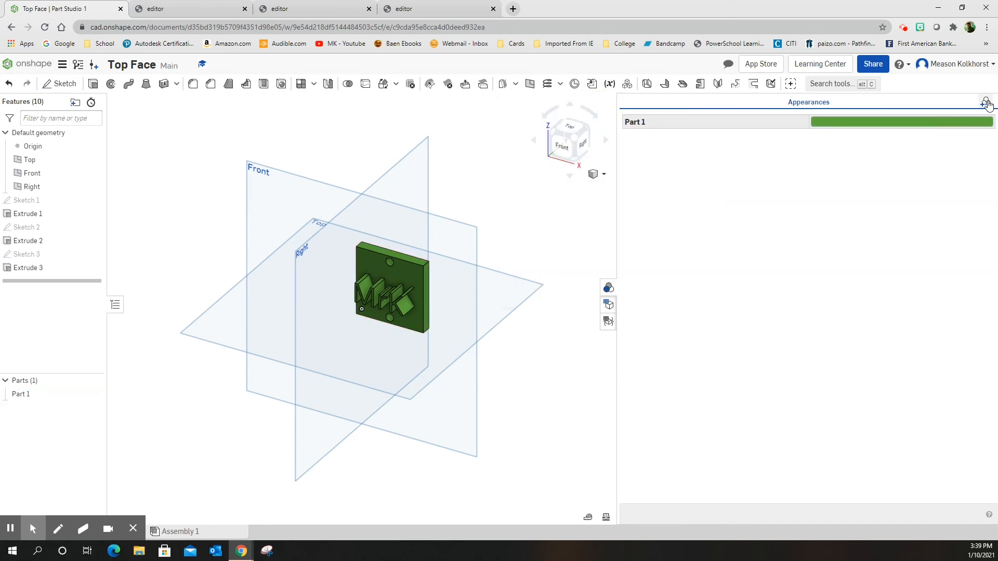
# - Add a purple face appearance to the Extrude 3 letters
pyautogui.click(986, 102)
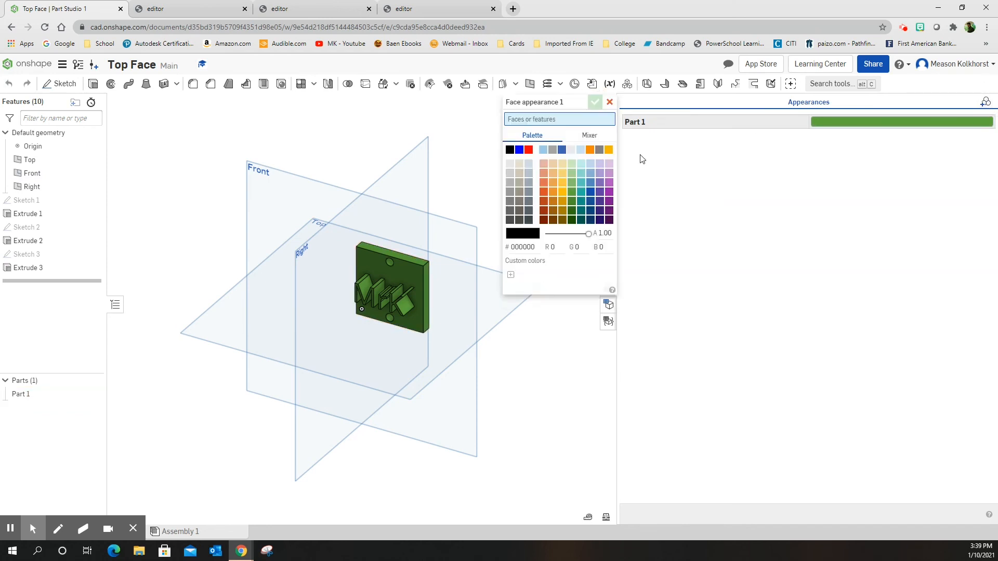
pyautogui.moveTo(609, 184)
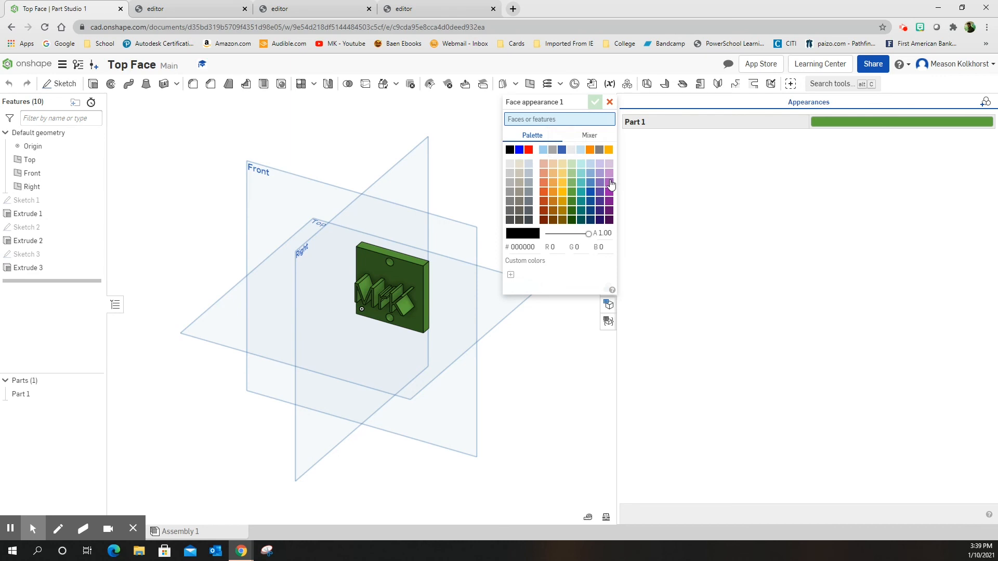
pyautogui.click(607, 183)
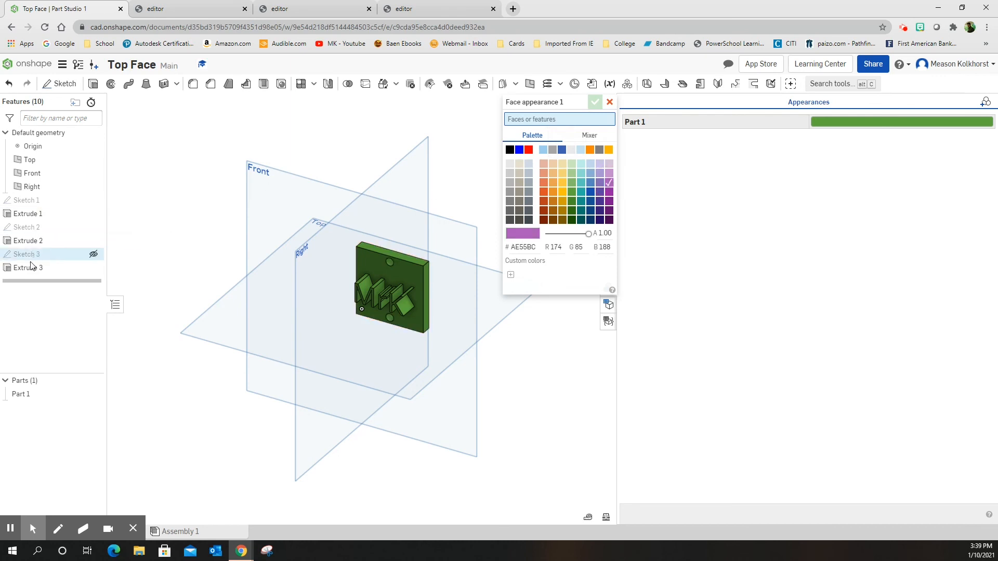
pyautogui.moveTo(27, 267)
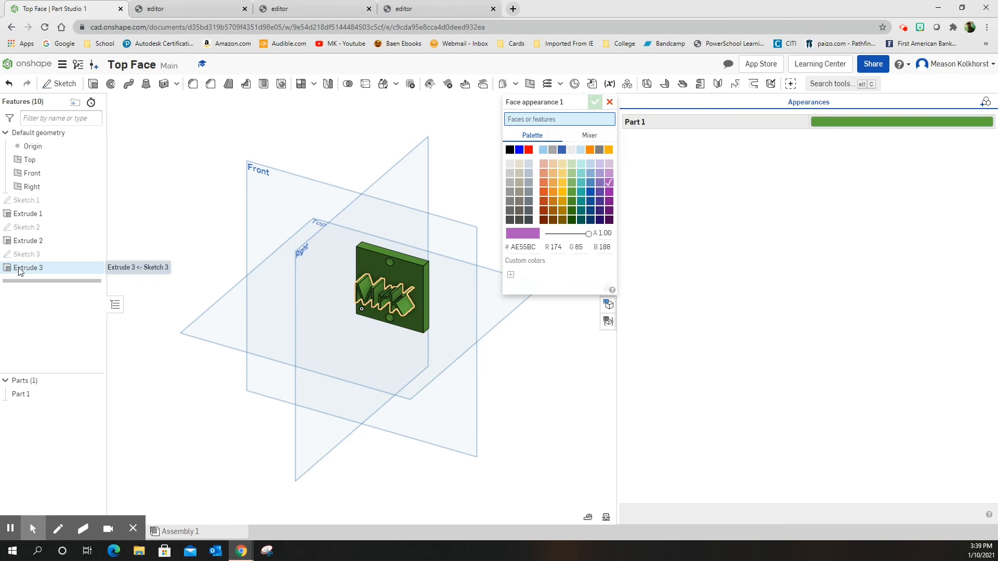
pyautogui.click(28, 267)
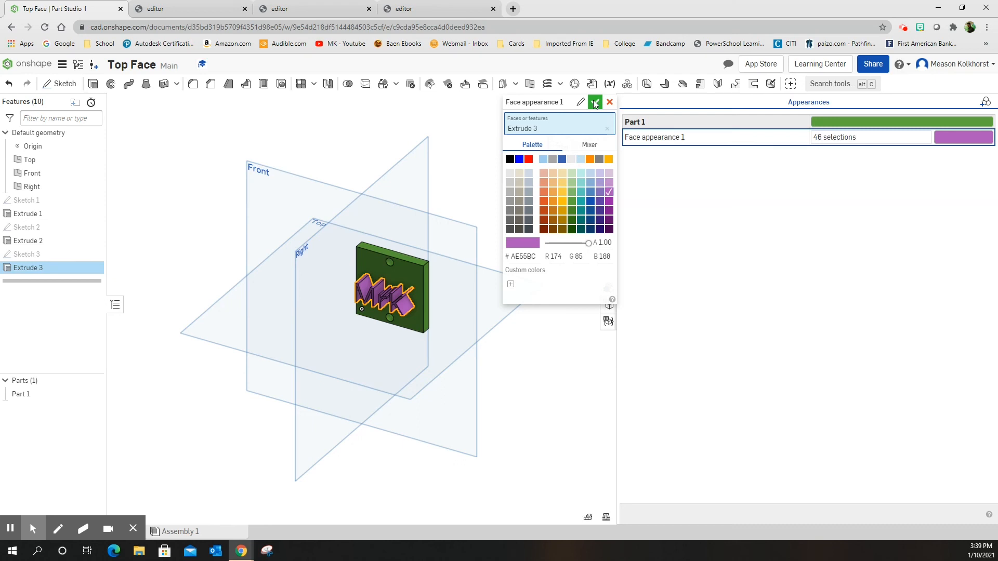
pyautogui.click(610, 102)
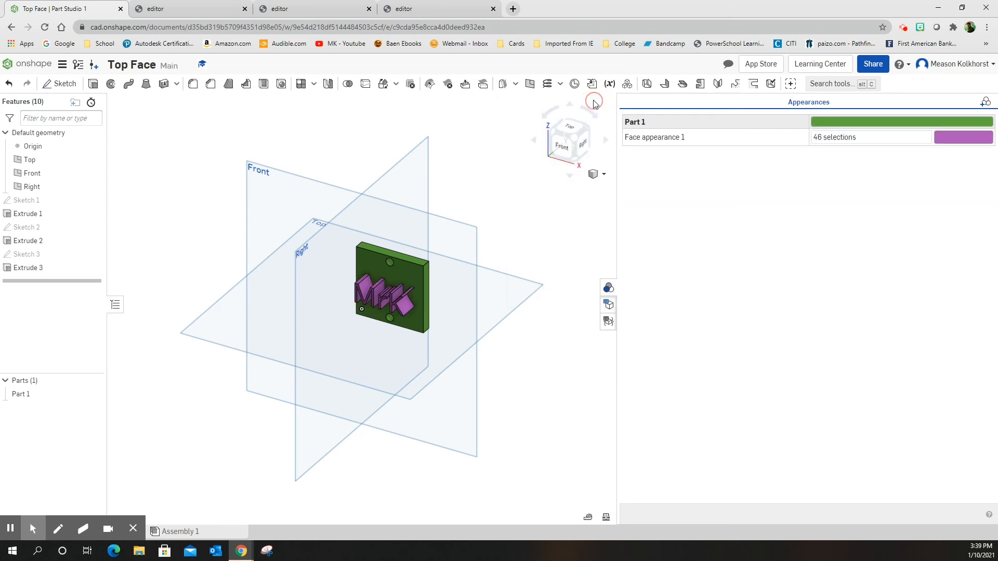
pyautogui.moveTo(611, 282)
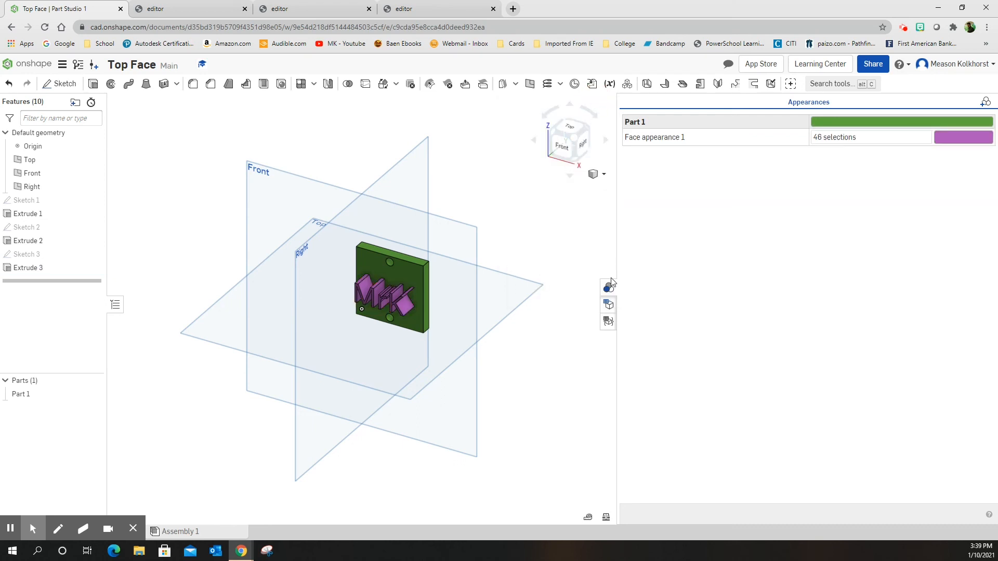